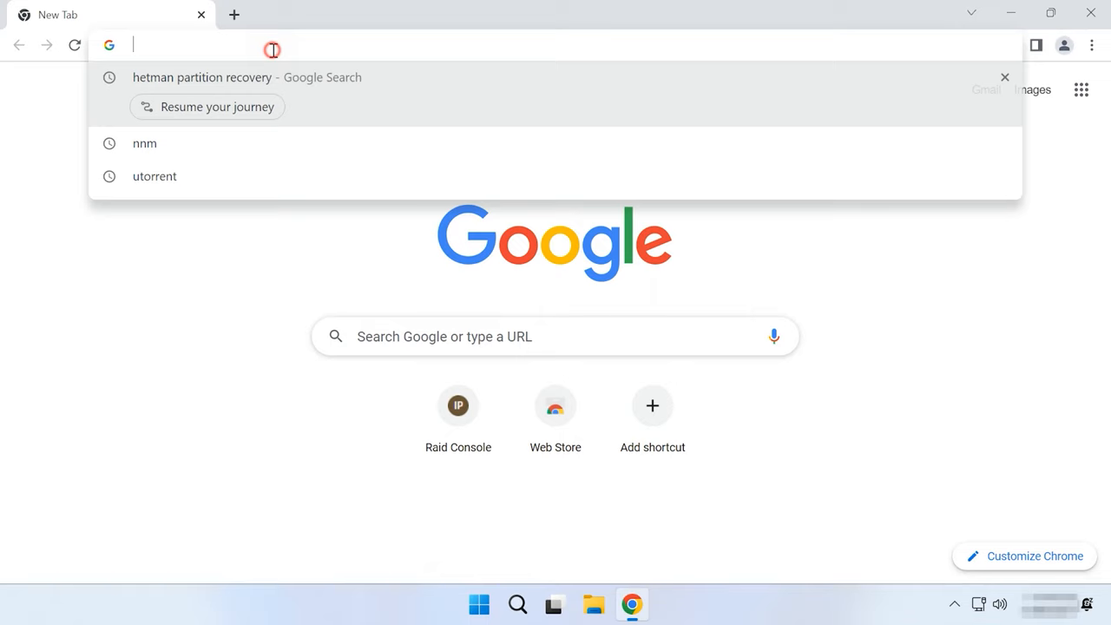
- Sign in to the RAID console at 192.168.1.216 as admin
type("192.168.1.216")
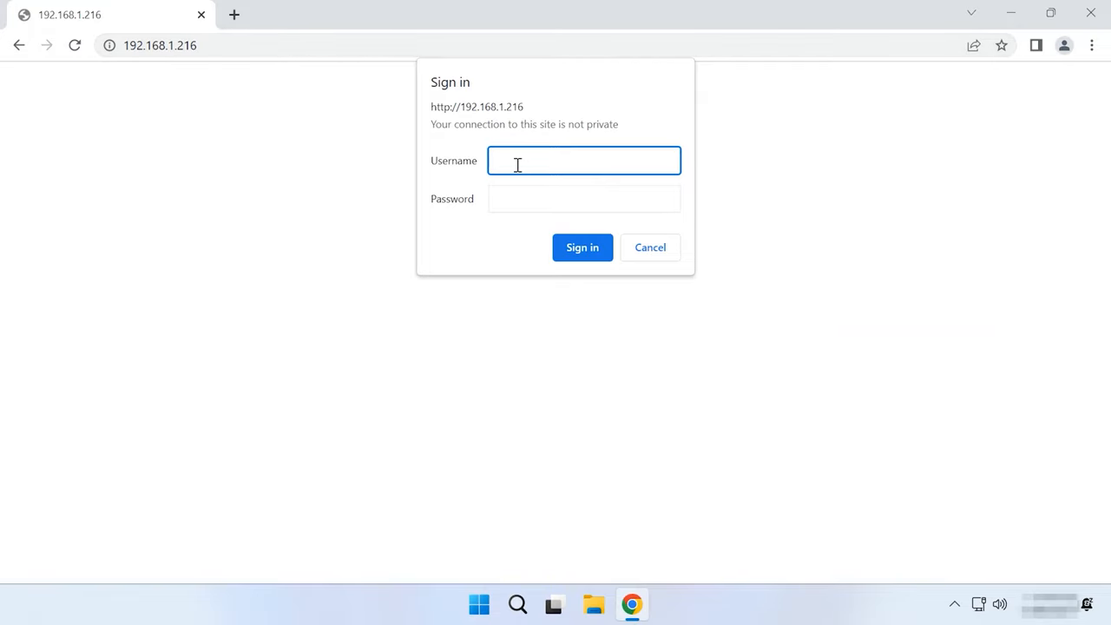
type("admin")
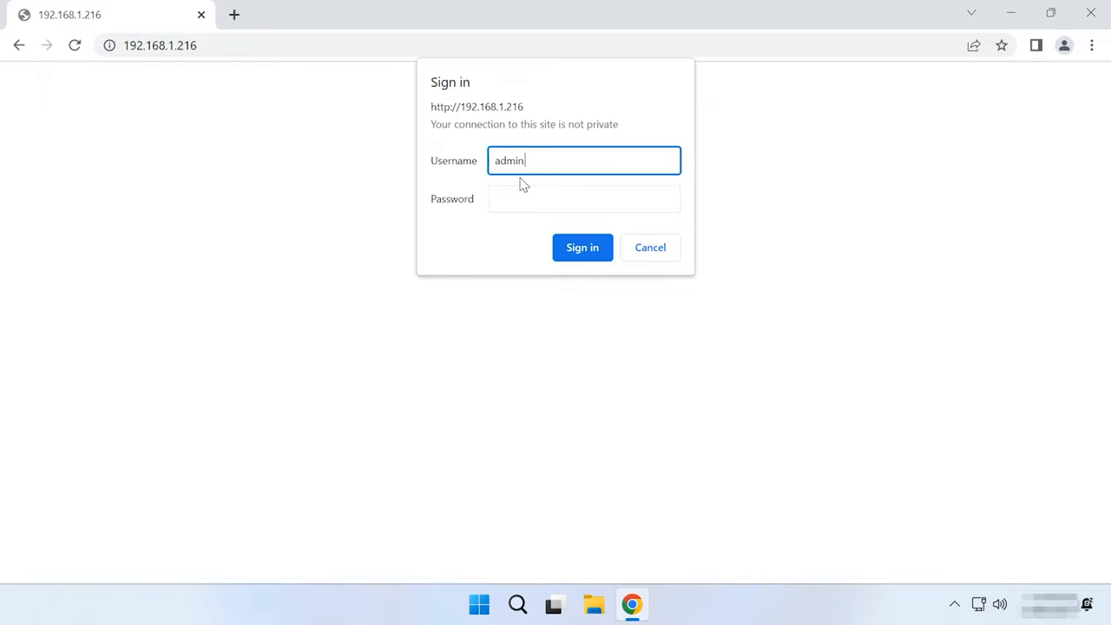
left_click(584, 199)
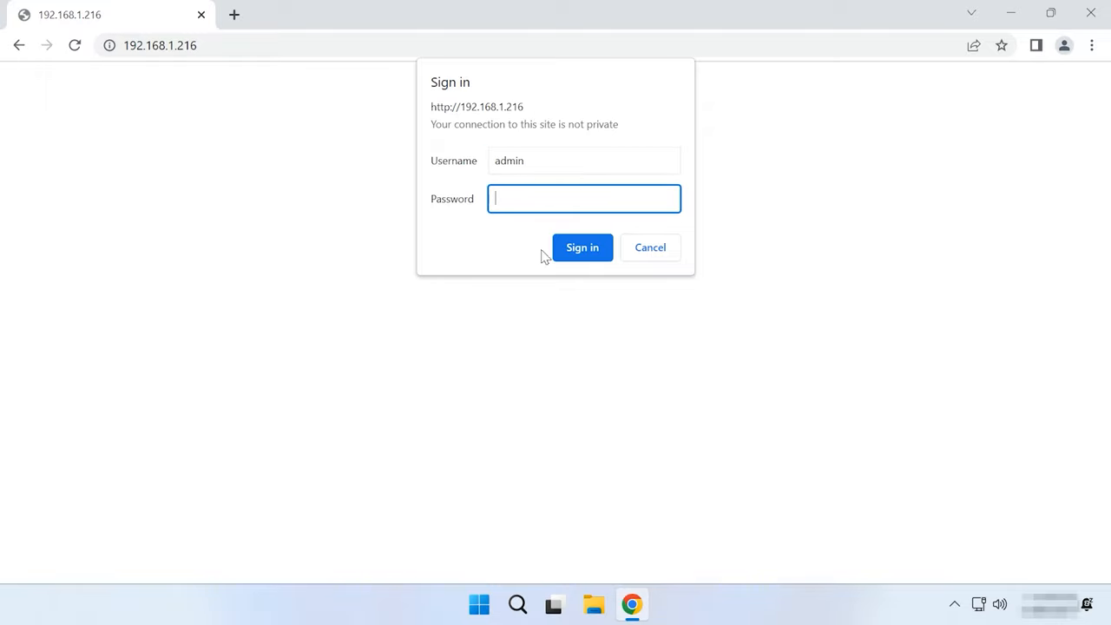
left_click(583, 248)
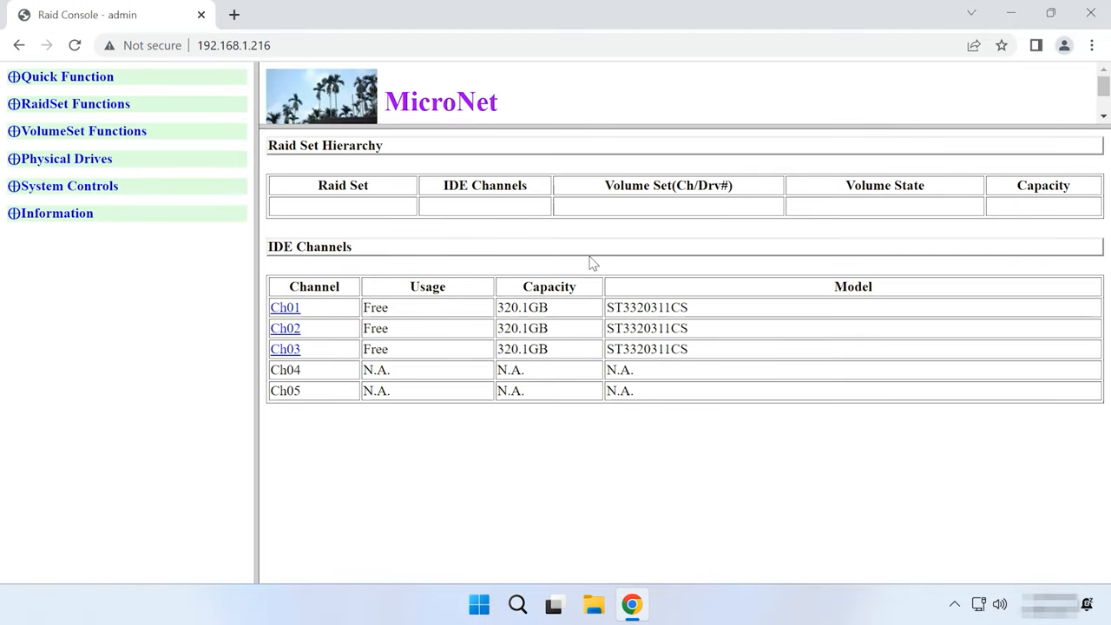
mouse_move(598, 237)
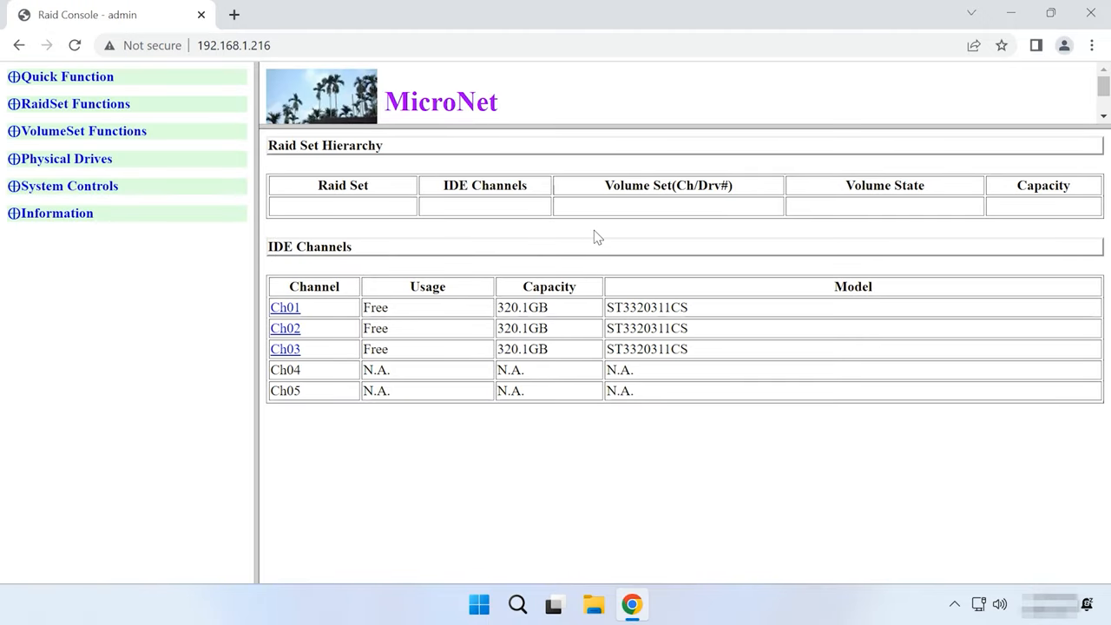
- Create Raid Set # 00 from the three 320.1GB drives on Ch01–Ch03, confirming the operation
left_click(73, 103)
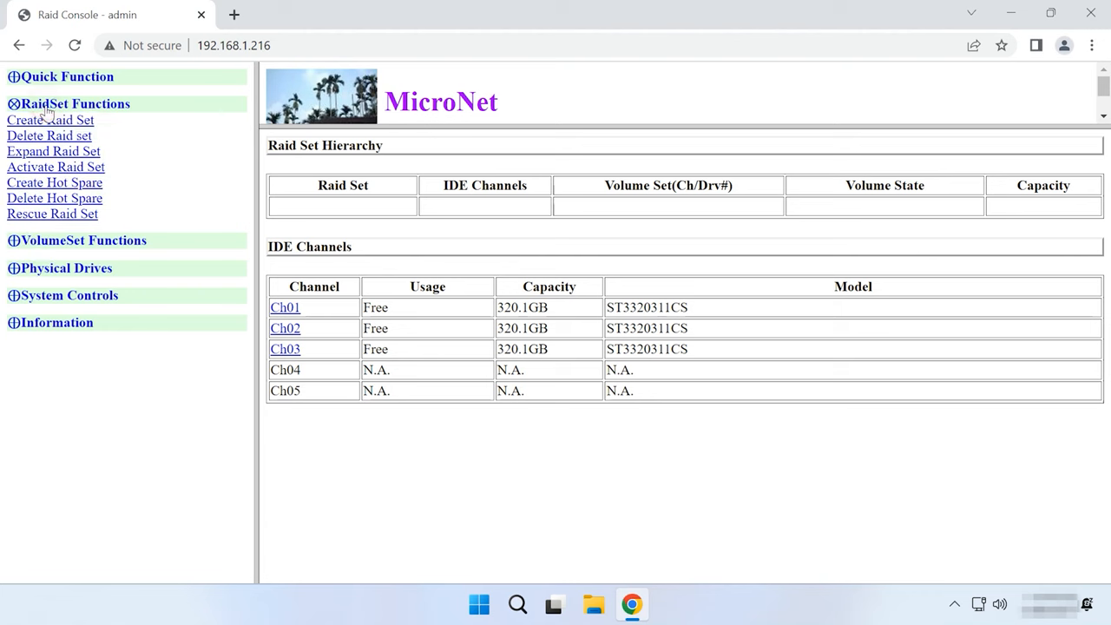
left_click(49, 120)
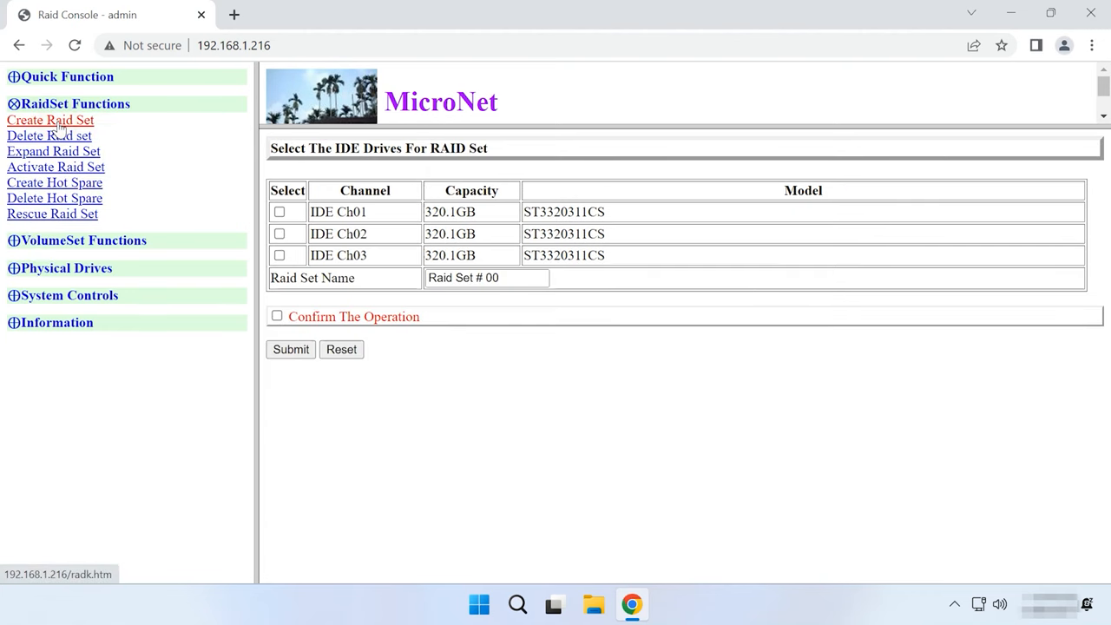
left_click(280, 212)
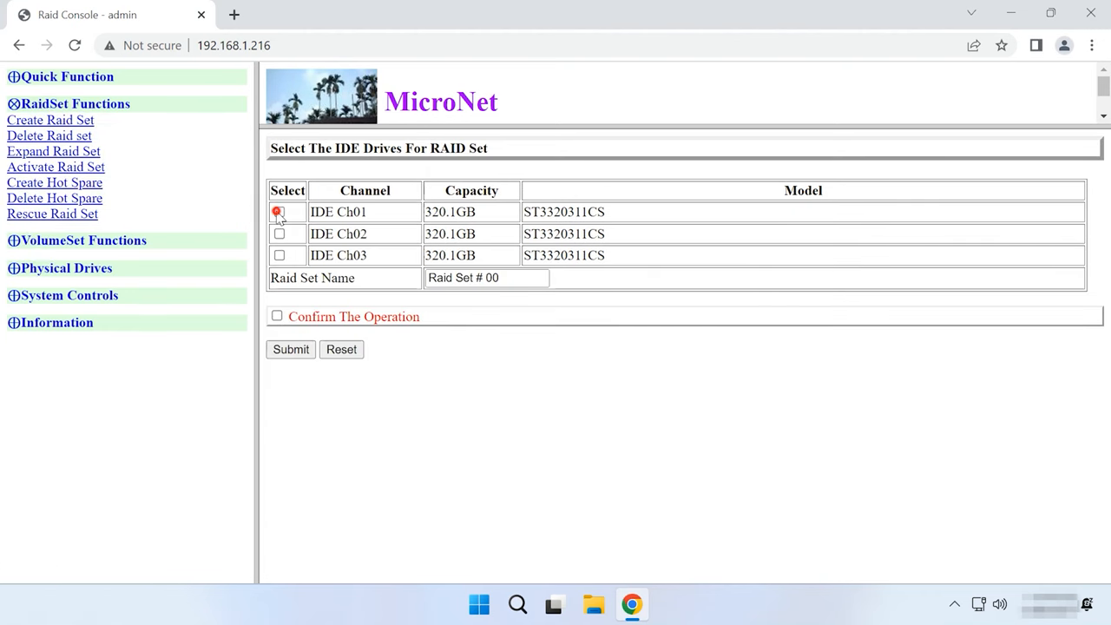
left_click(279, 255)
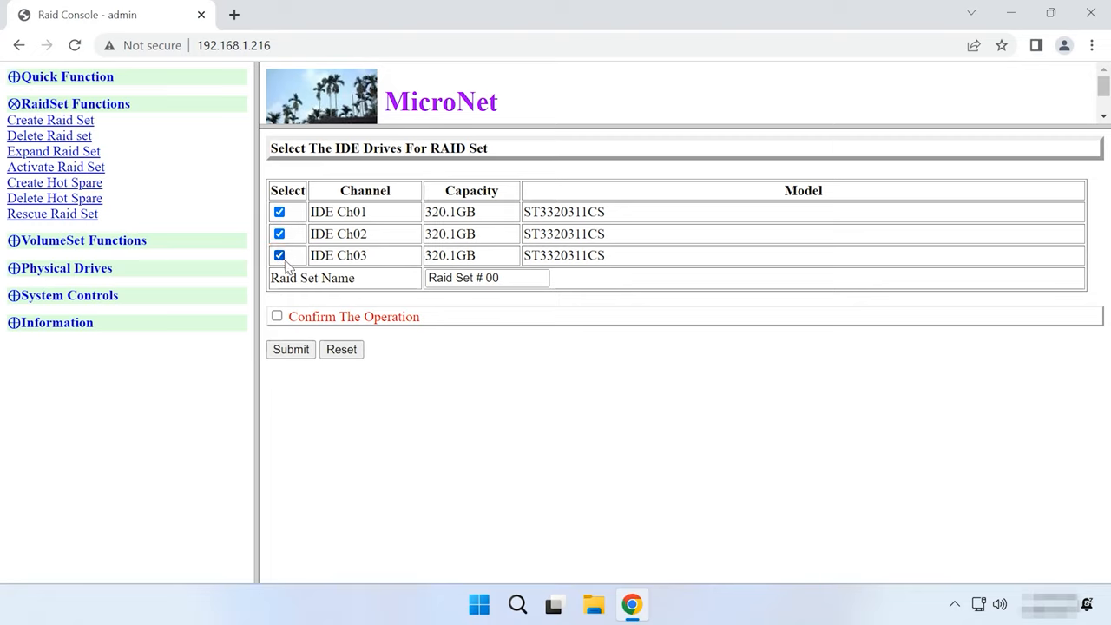
mouse_move(460, 286)
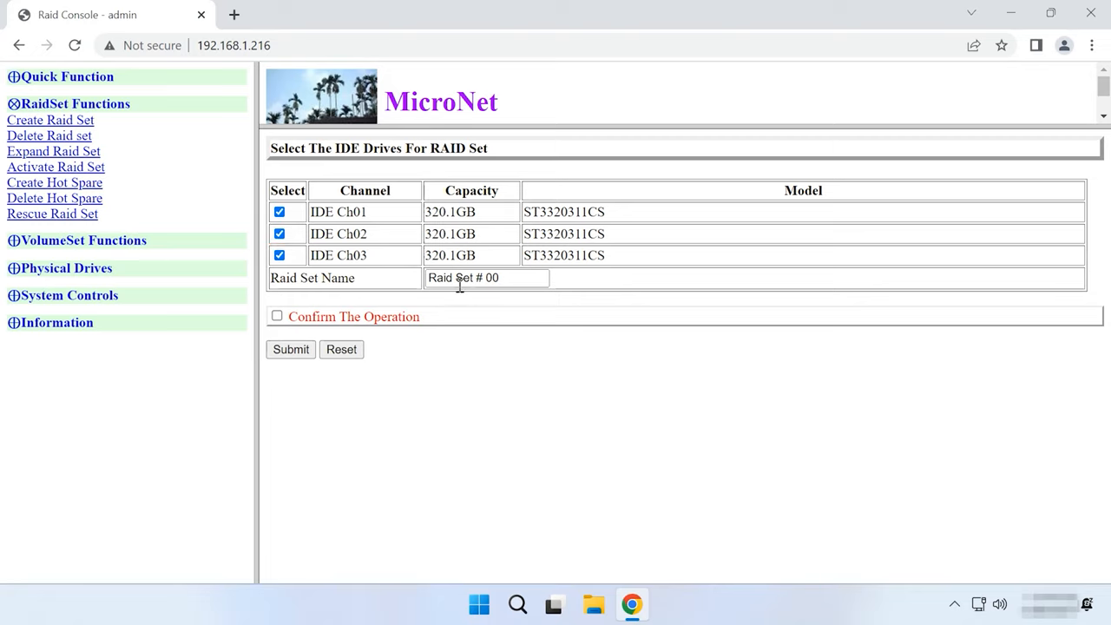
left_click(277, 315)
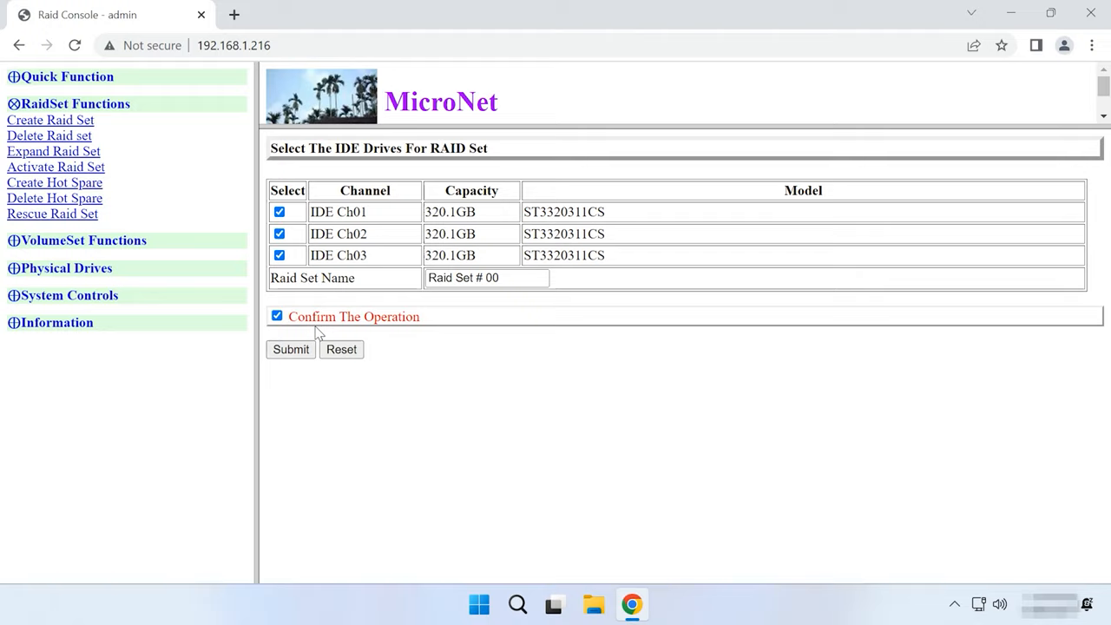
left_click(290, 349)
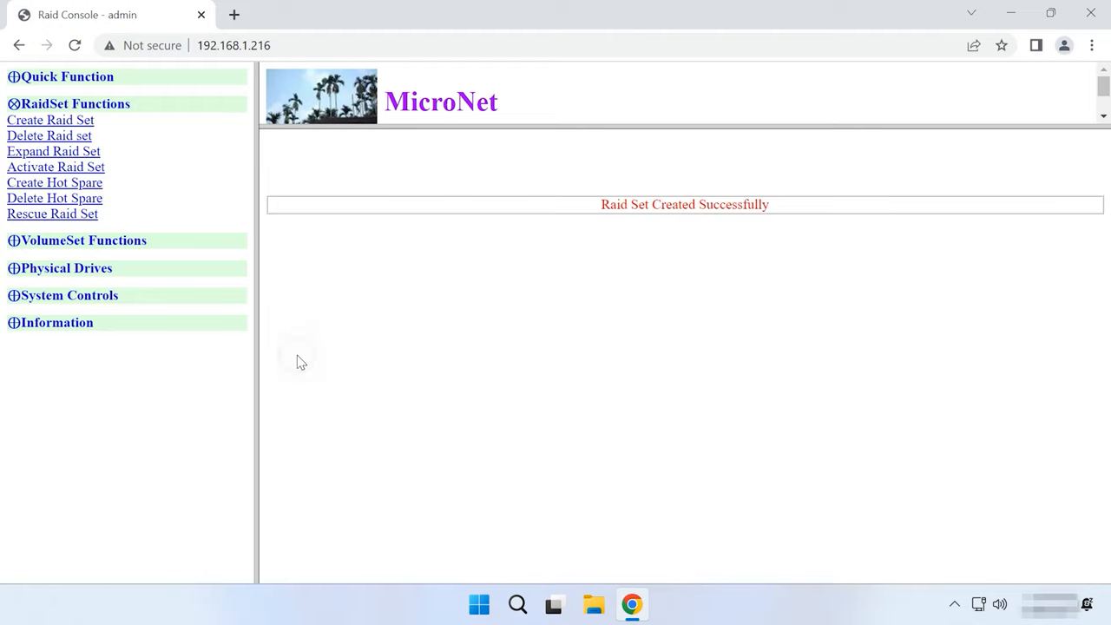
mouse_move(798, 226)
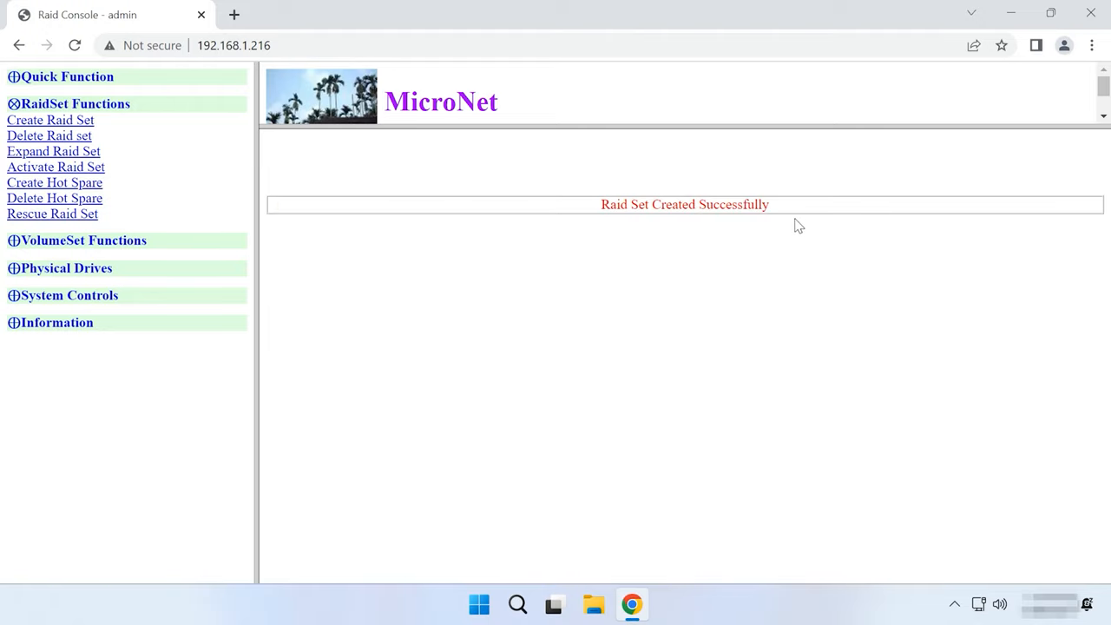
mouse_move(784, 225)
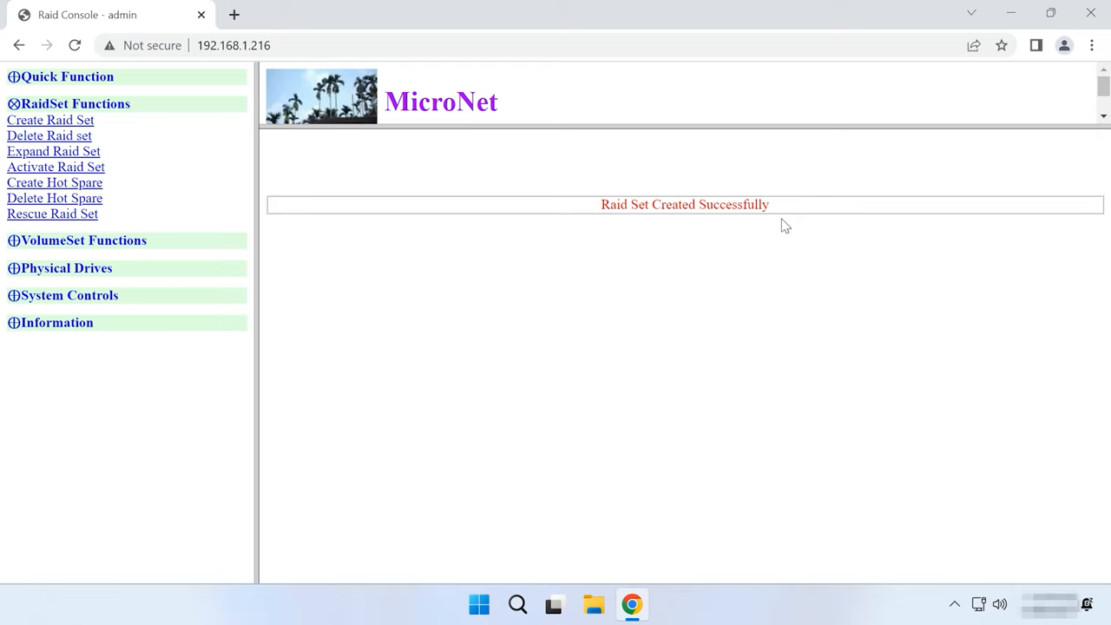
- Create a RAID 5 volume set on Raid Set # 00, confirming the operation
left_click(83, 240)
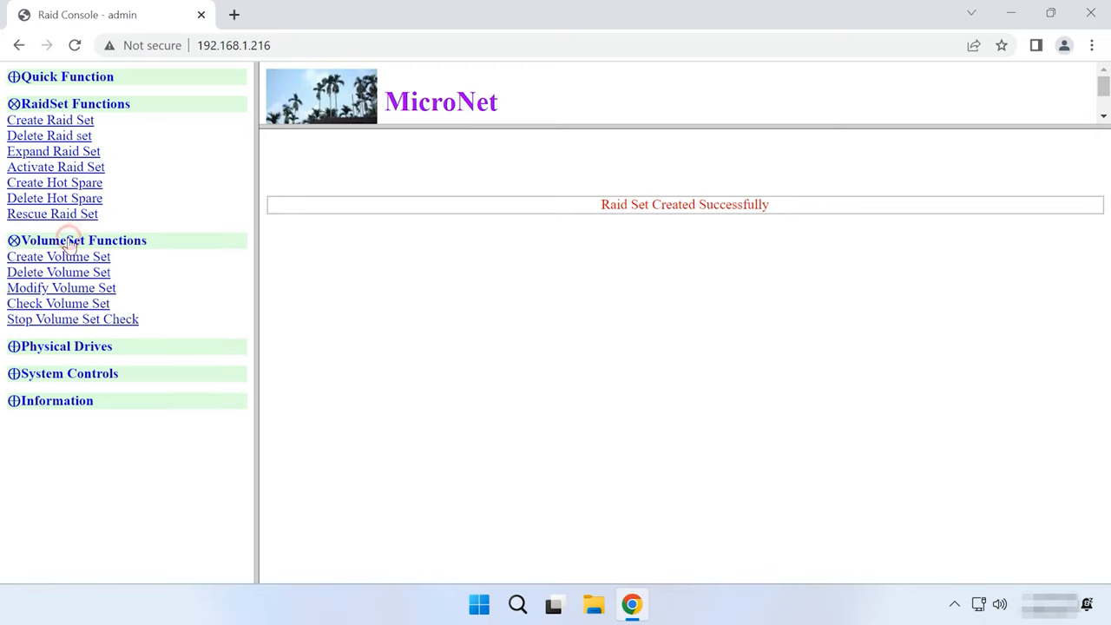
left_click(58, 256)
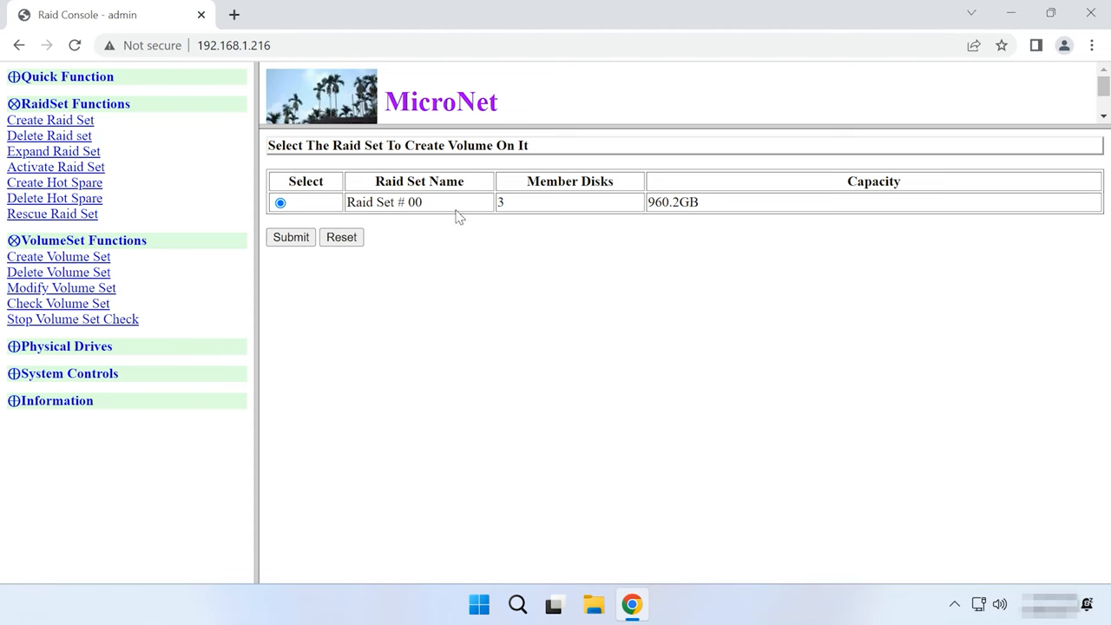
left_click(291, 237)
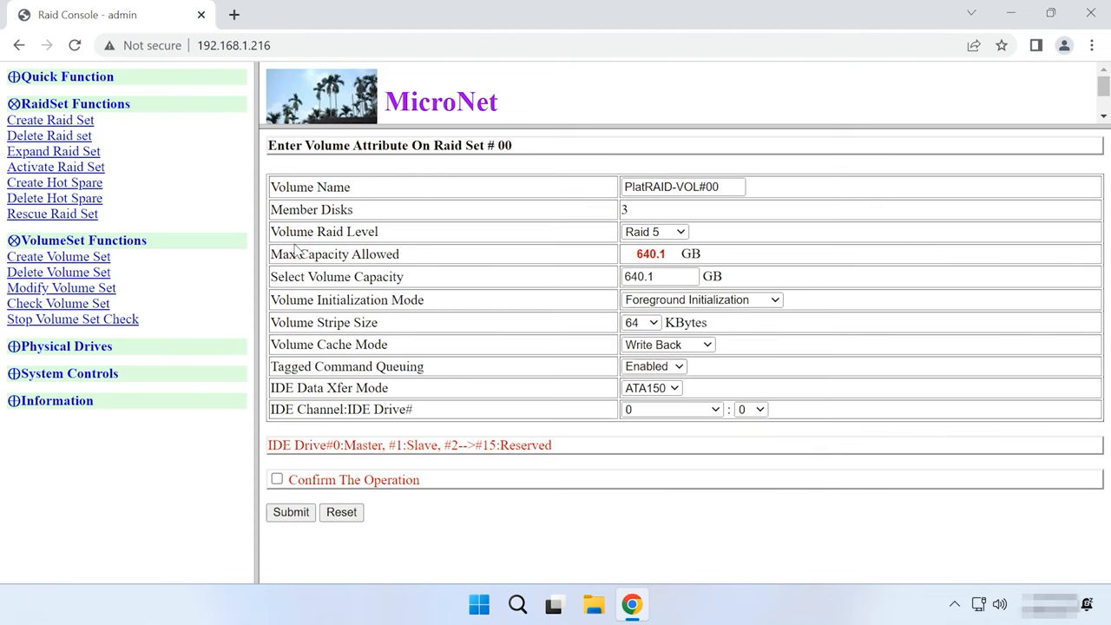
mouse_move(673, 203)
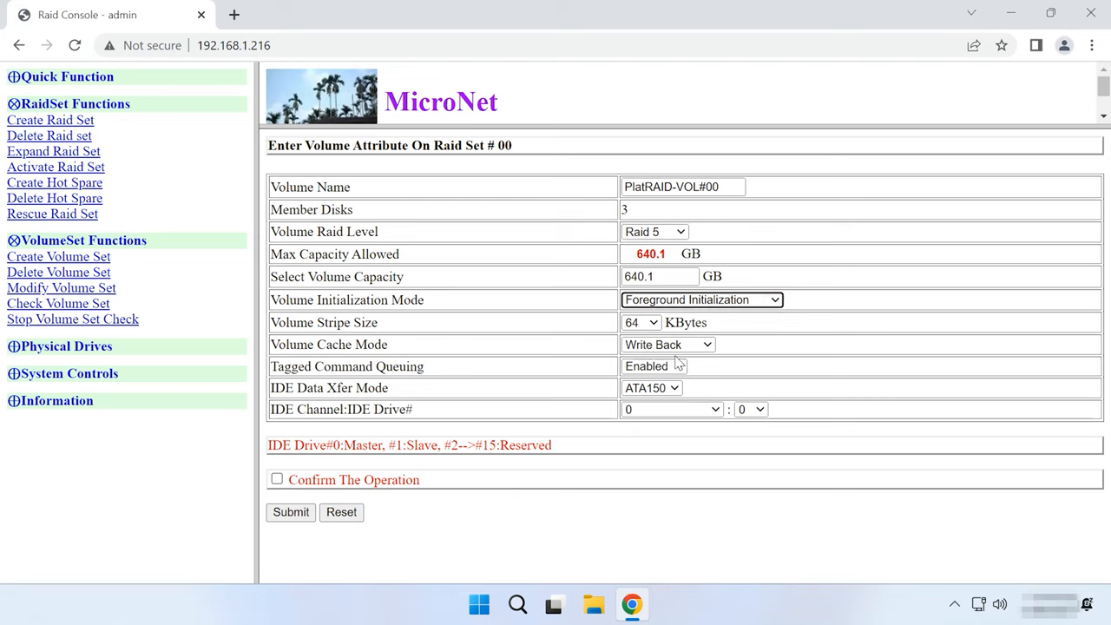
mouse_move(673, 414)
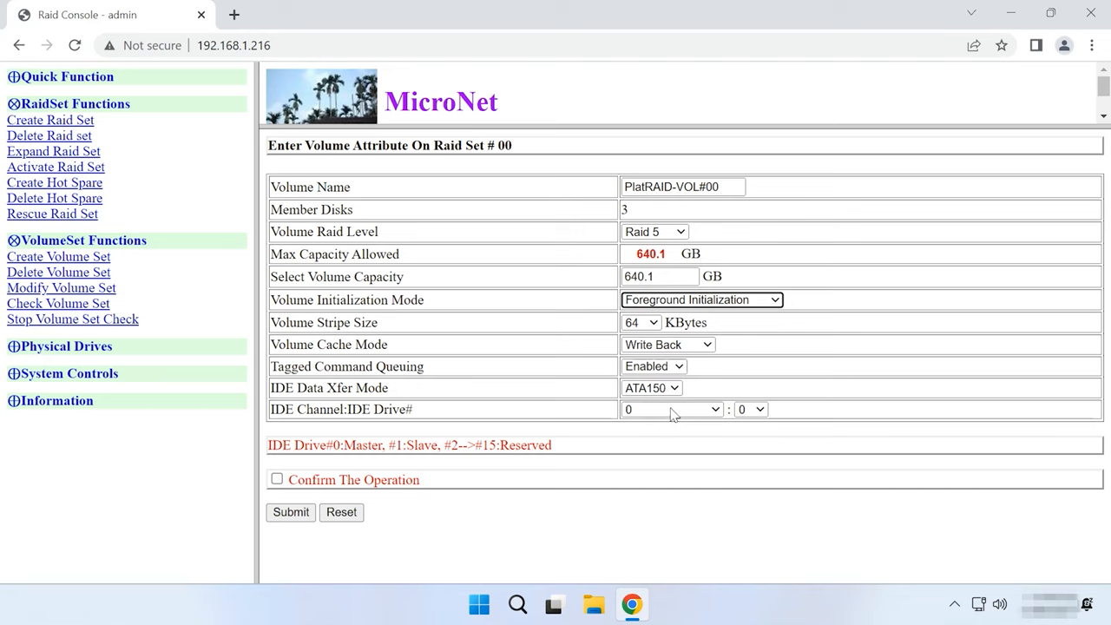
left_click(276, 479)
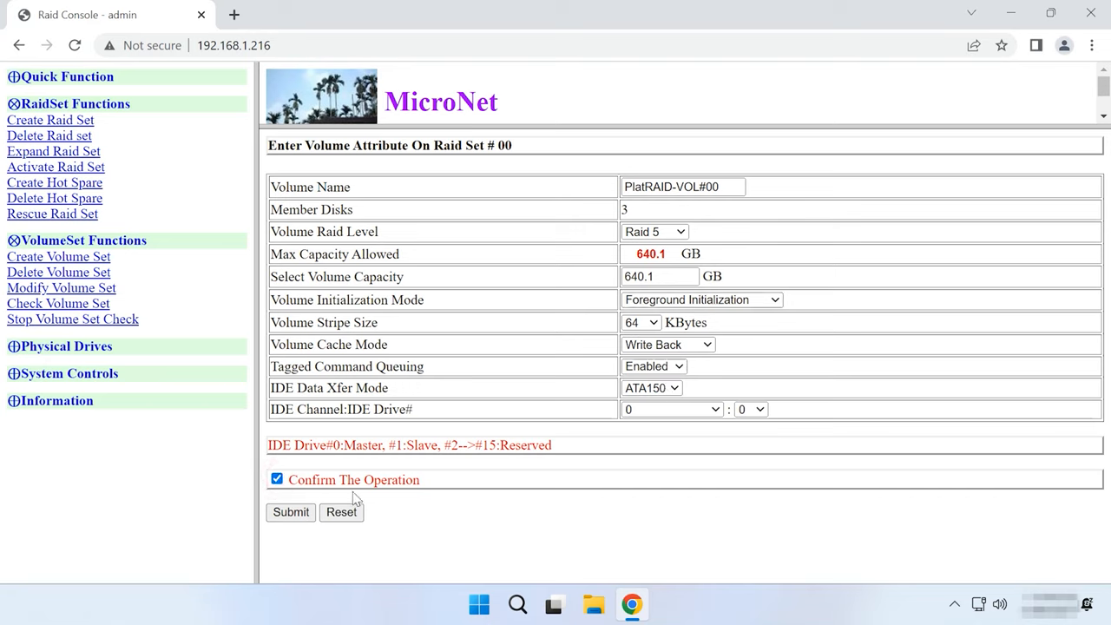
left_click(291, 512)
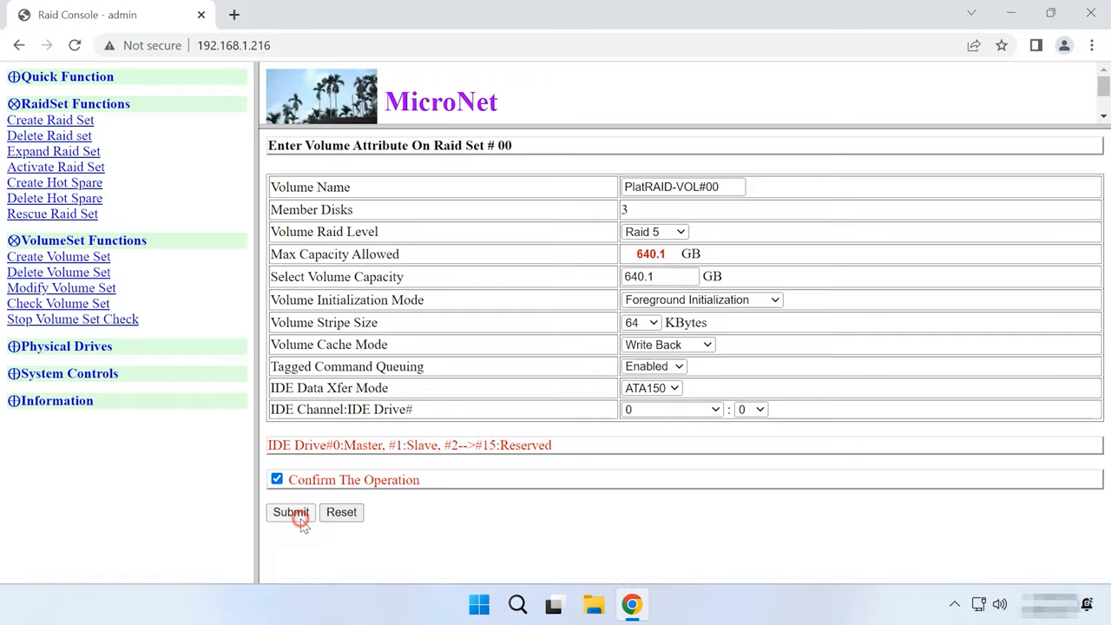
left_click(291, 513)
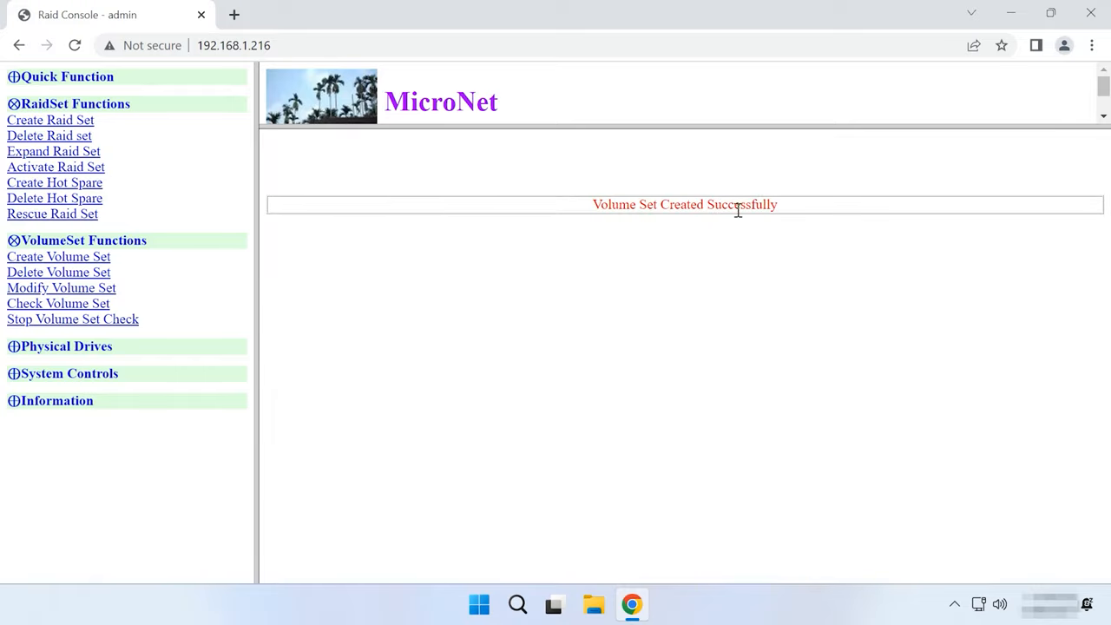
mouse_move(57, 408)
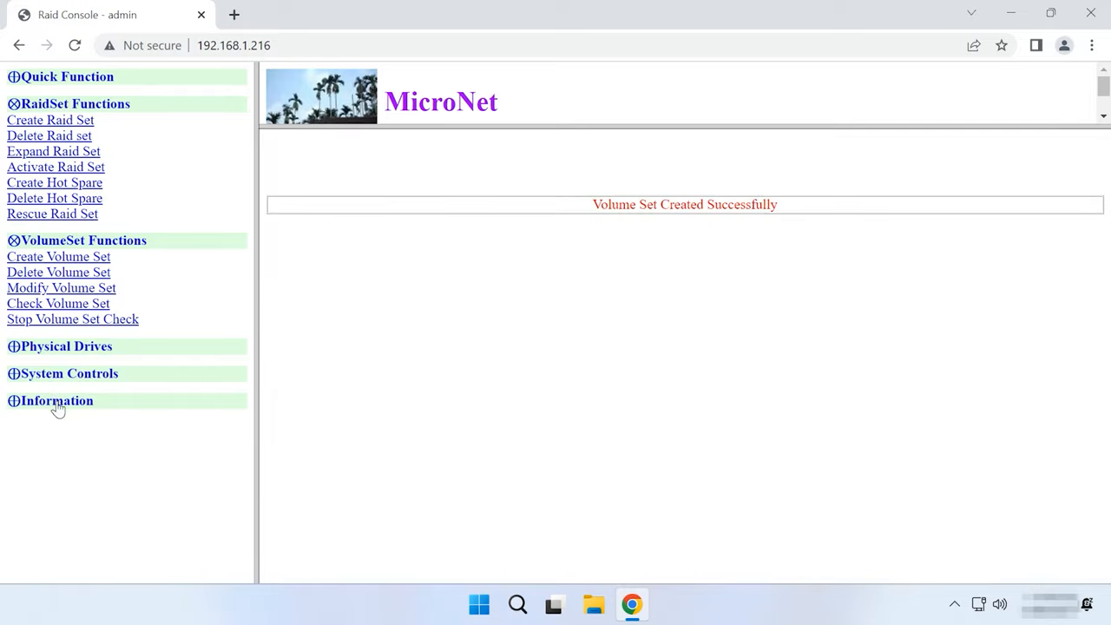
- View the Raid Set Hierarchy showing the new 640.1GB PlatRAID-VOL#00 volume
left_click(58, 416)
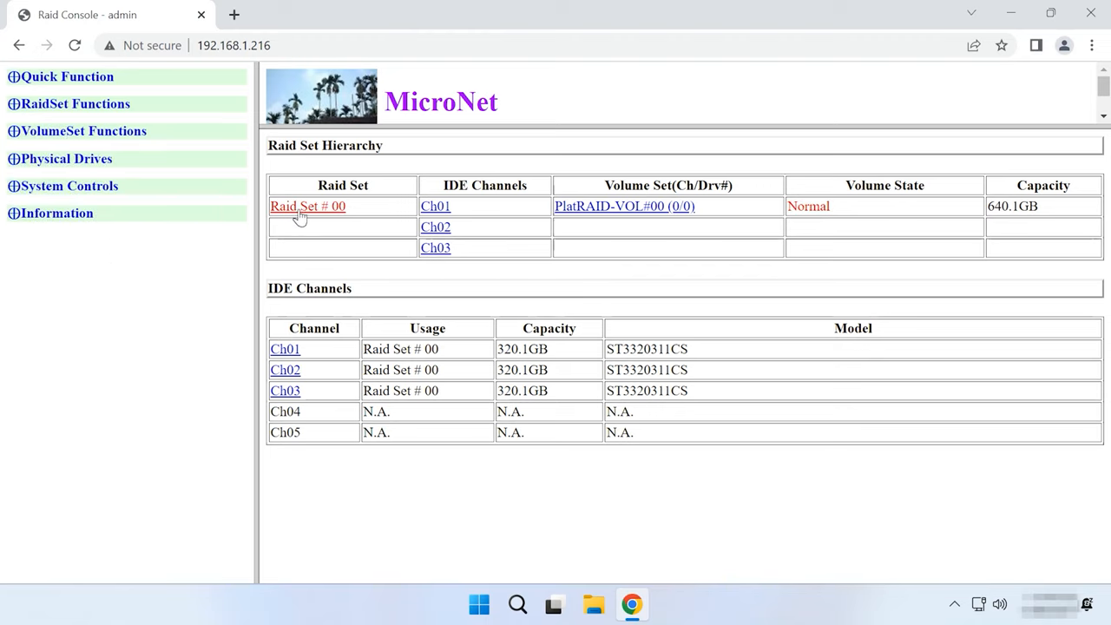
mouse_move(825, 213)
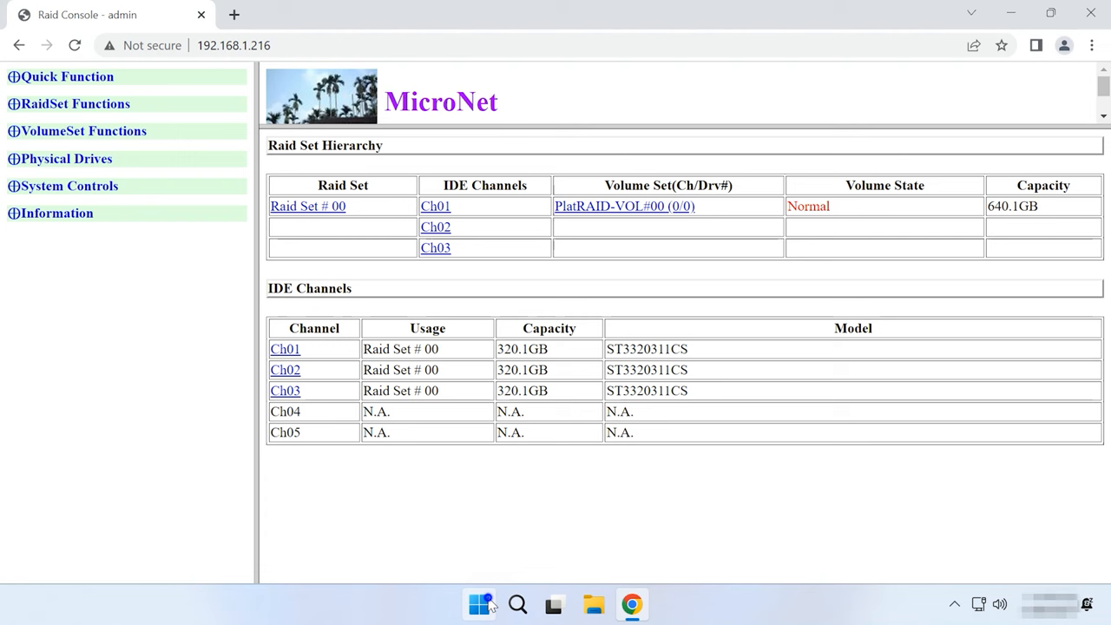
- Launch Disk Management and initialize Disk 1 with a GPT partition table
right_click(479, 605)
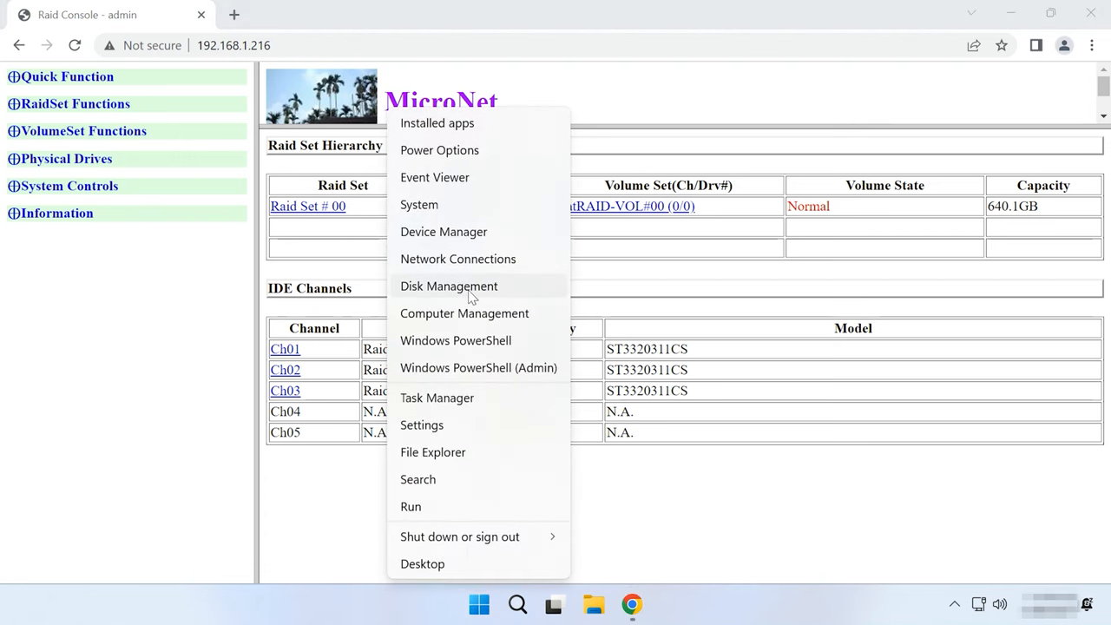
left_click(449, 286)
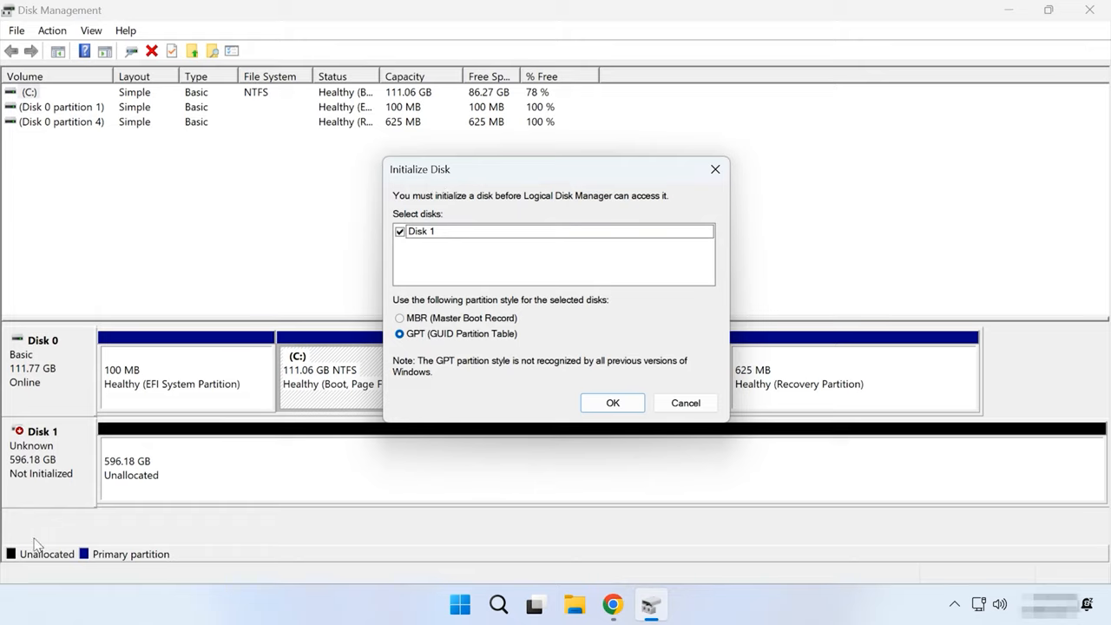
mouse_move(333, 410)
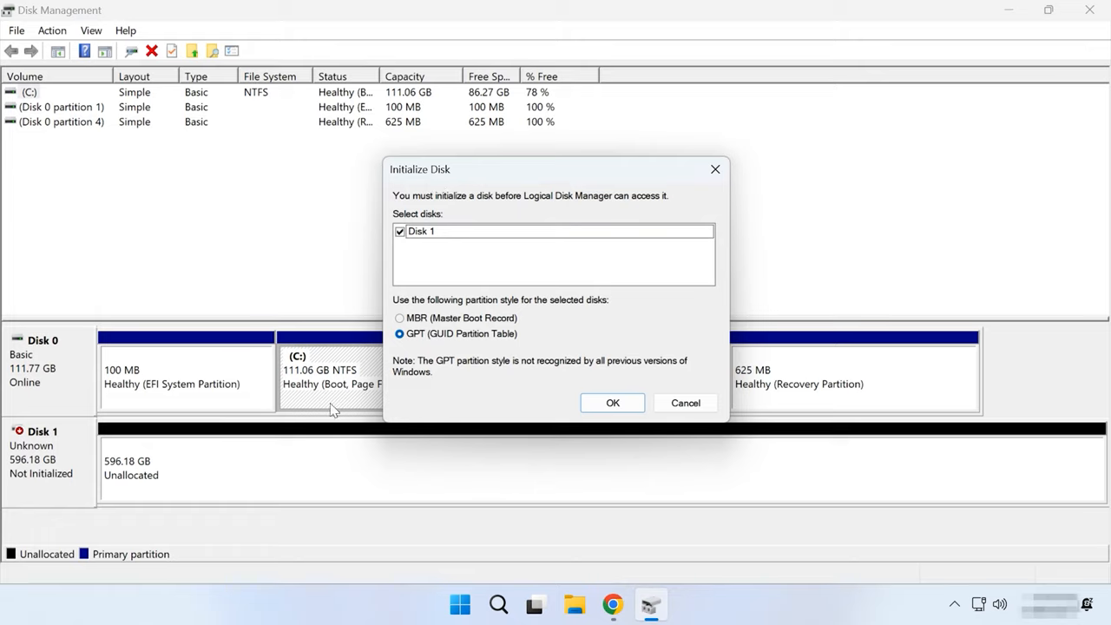
left_click(612, 402)
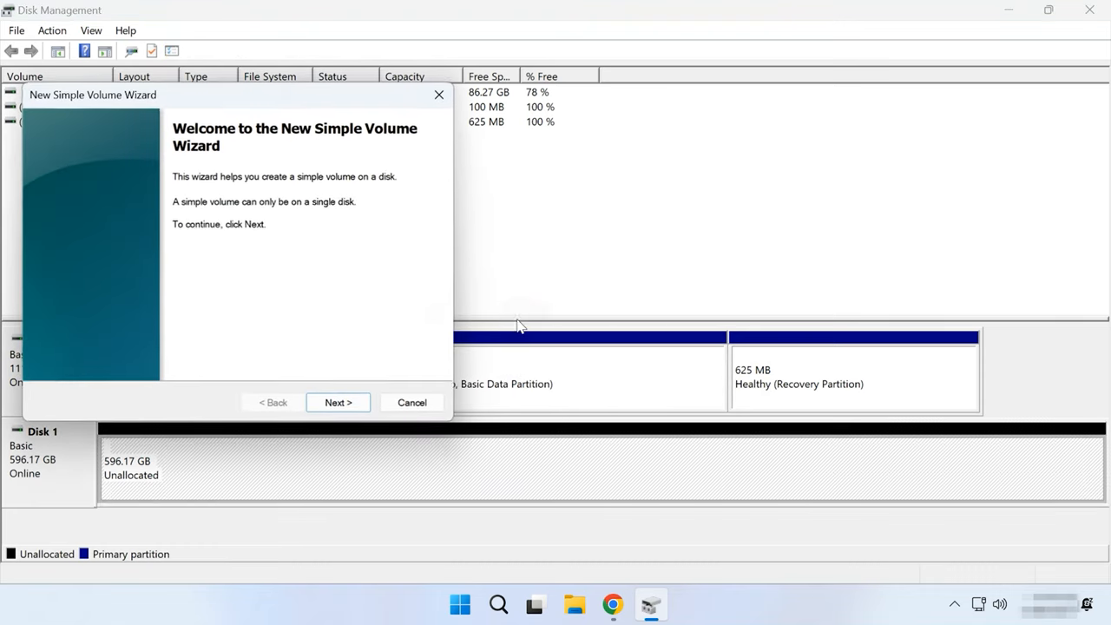
- Create a quick-formatted NTFS simple volume D: labelled MicroNetR5 on Disk 1
left_click(338, 402)
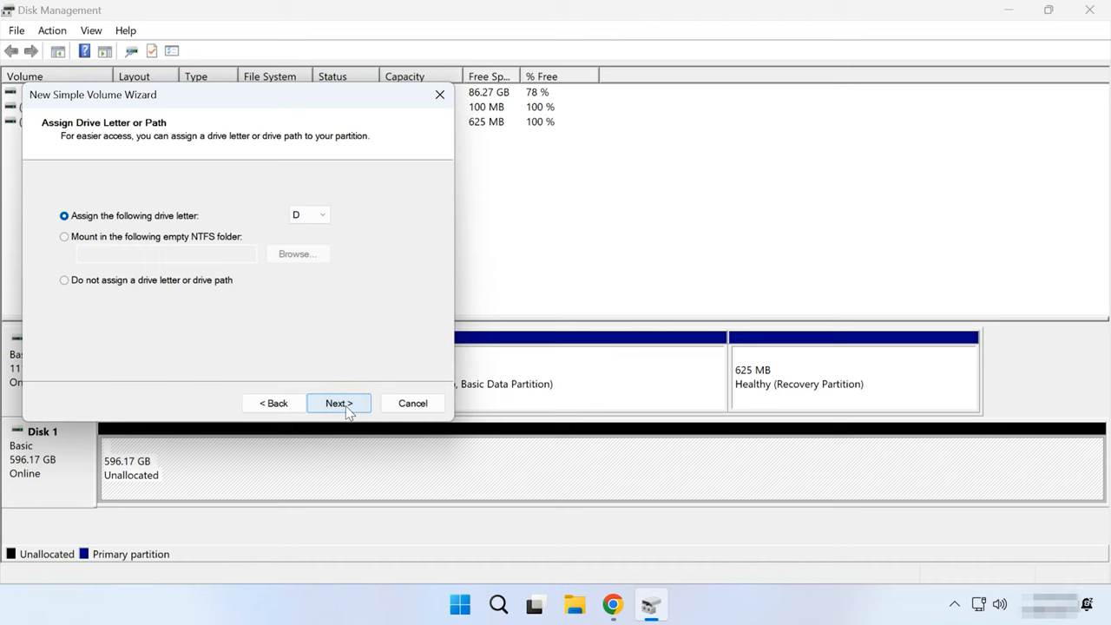
left_click(337, 403)
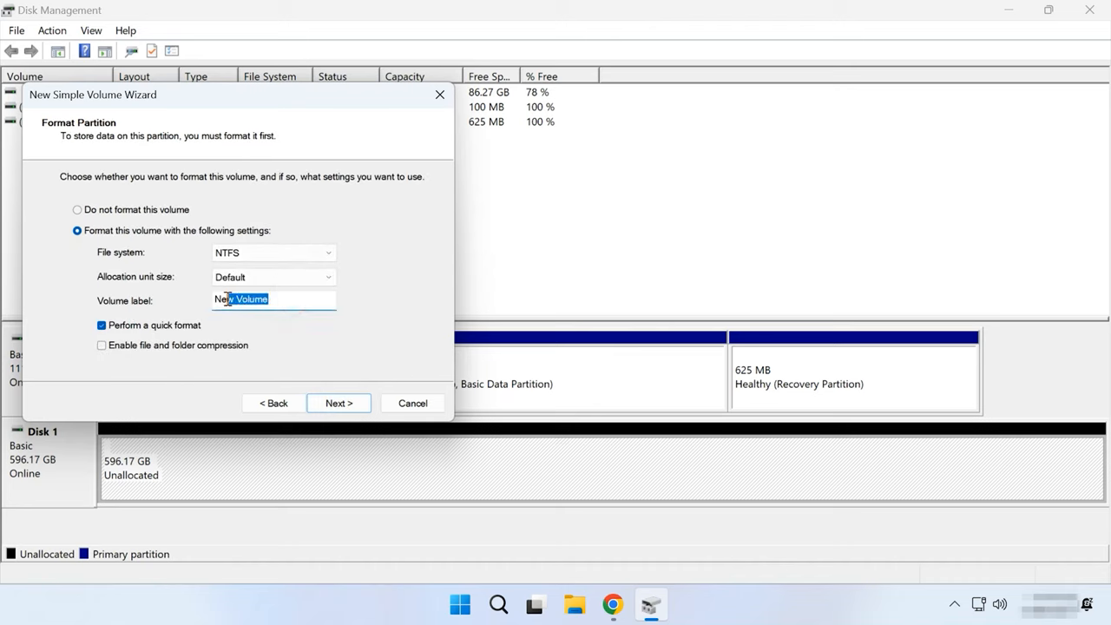
type("MicroNetR5")
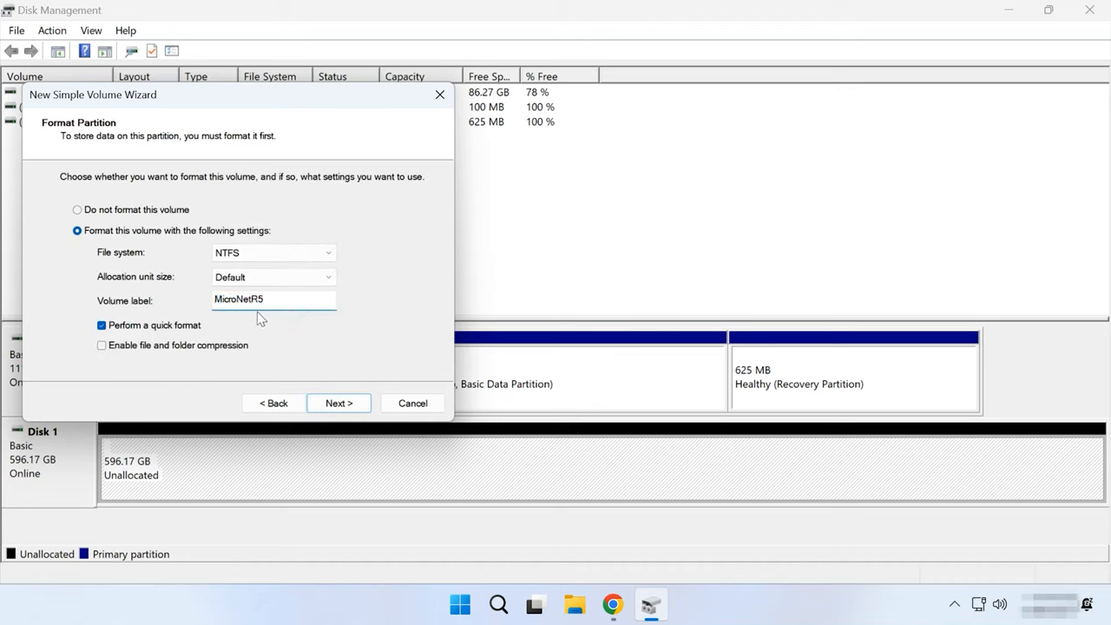
left_click(339, 403)
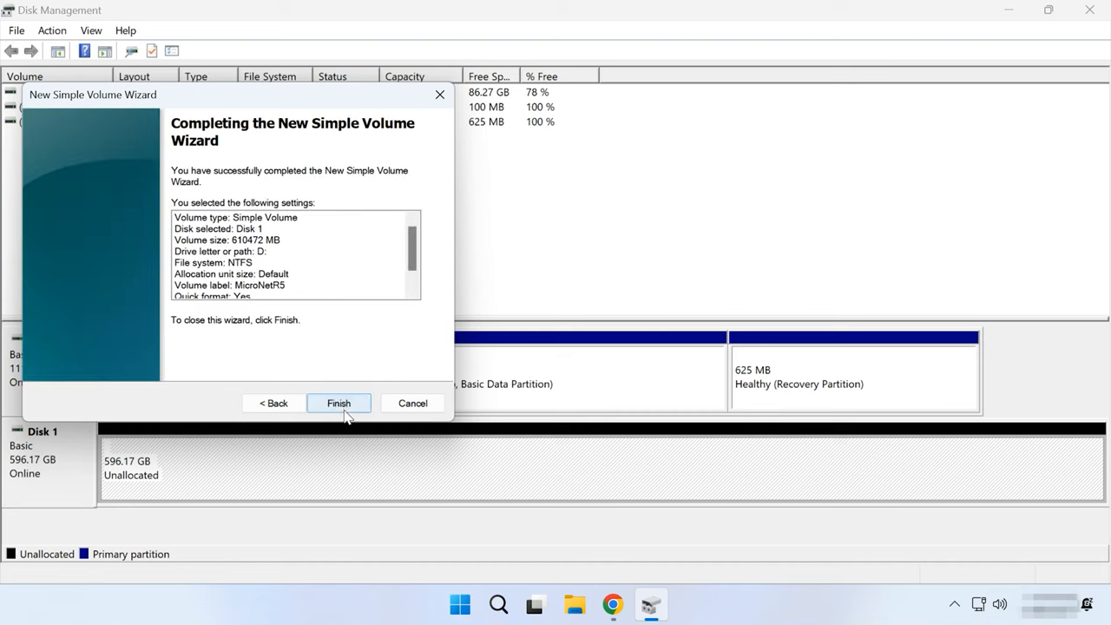
left_click(339, 402)
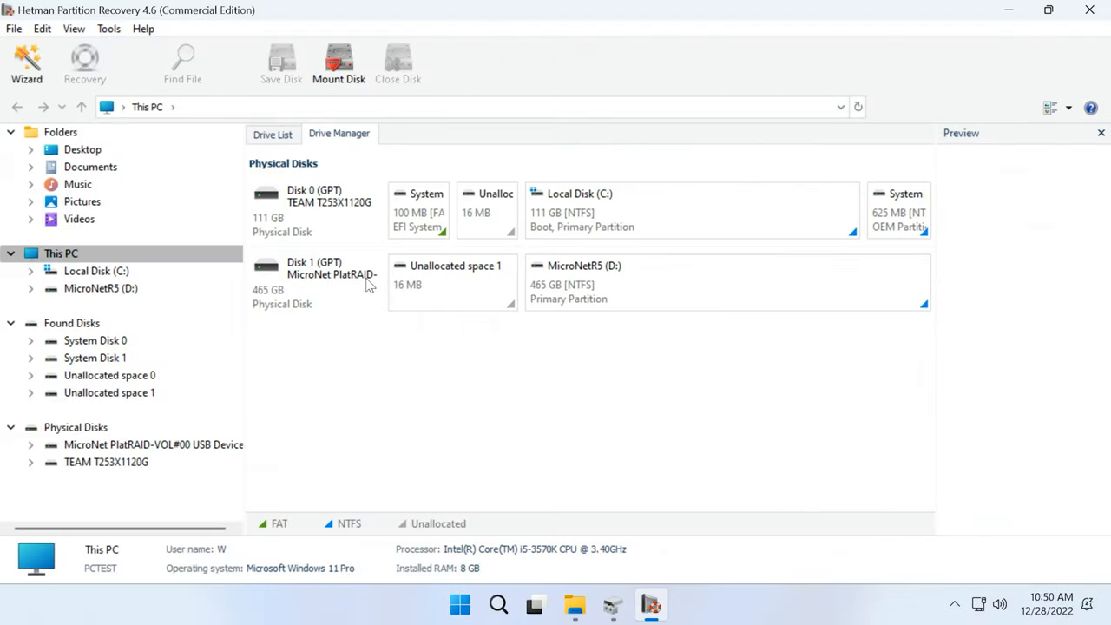
- Run a fast scan of the MicroNetR5 (D:) volume and show the found files
left_click(727, 283)
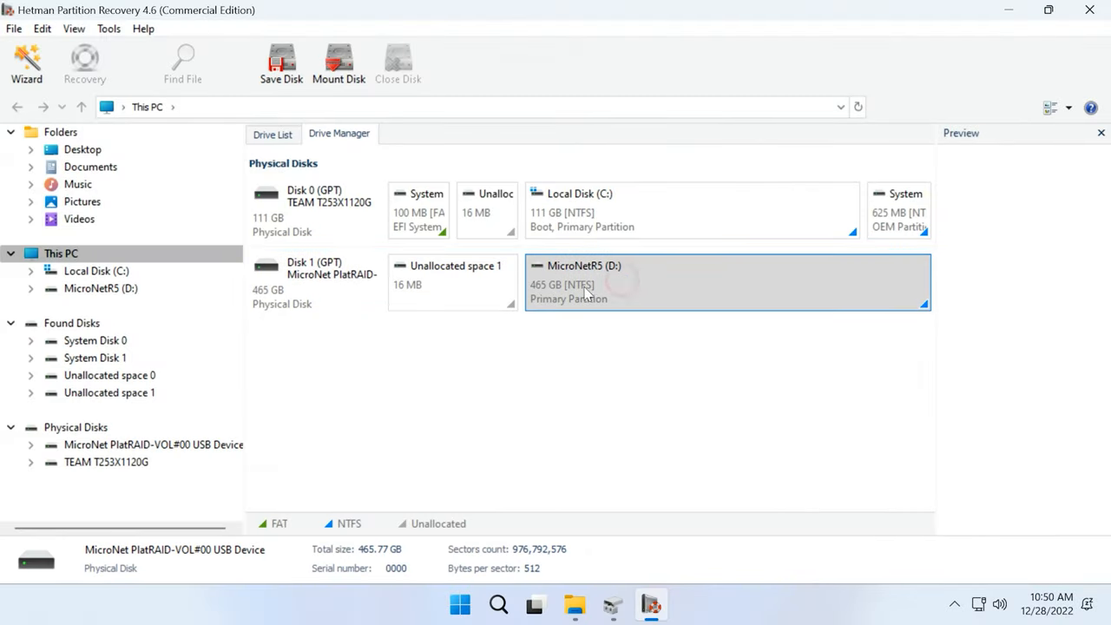
right_click(728, 282)
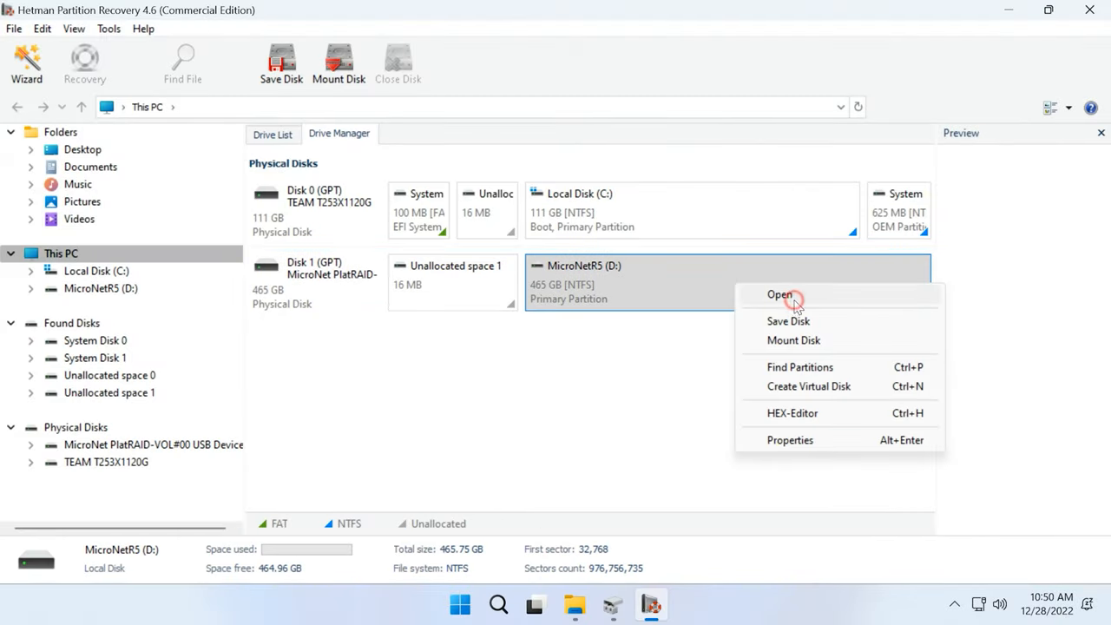
left_click(778, 294)
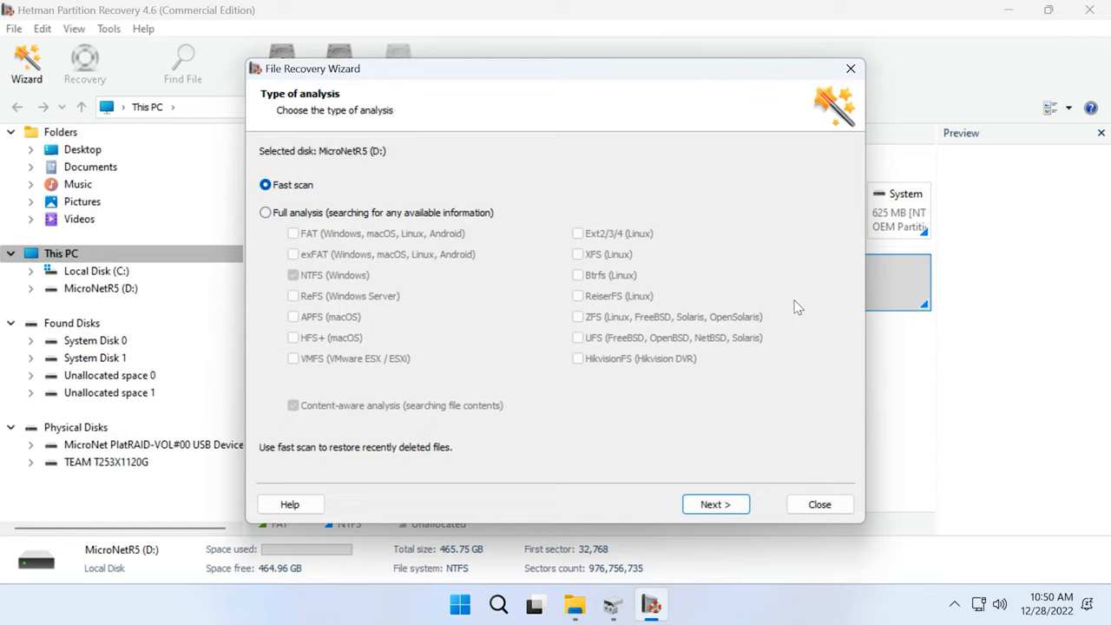
mouse_move(790, 307)
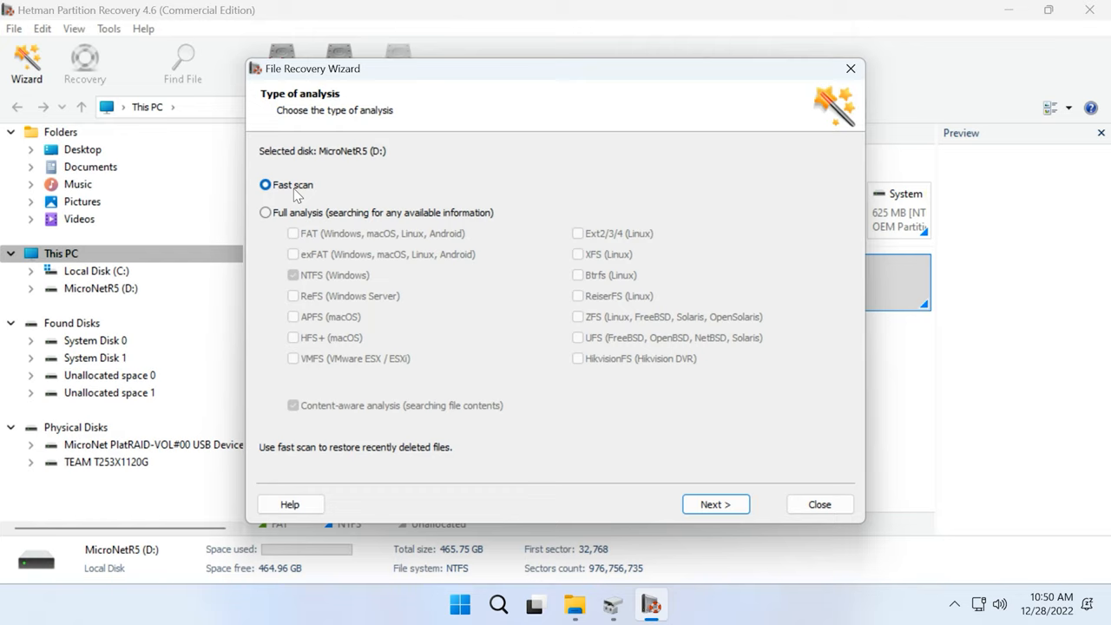
left_click(715, 504)
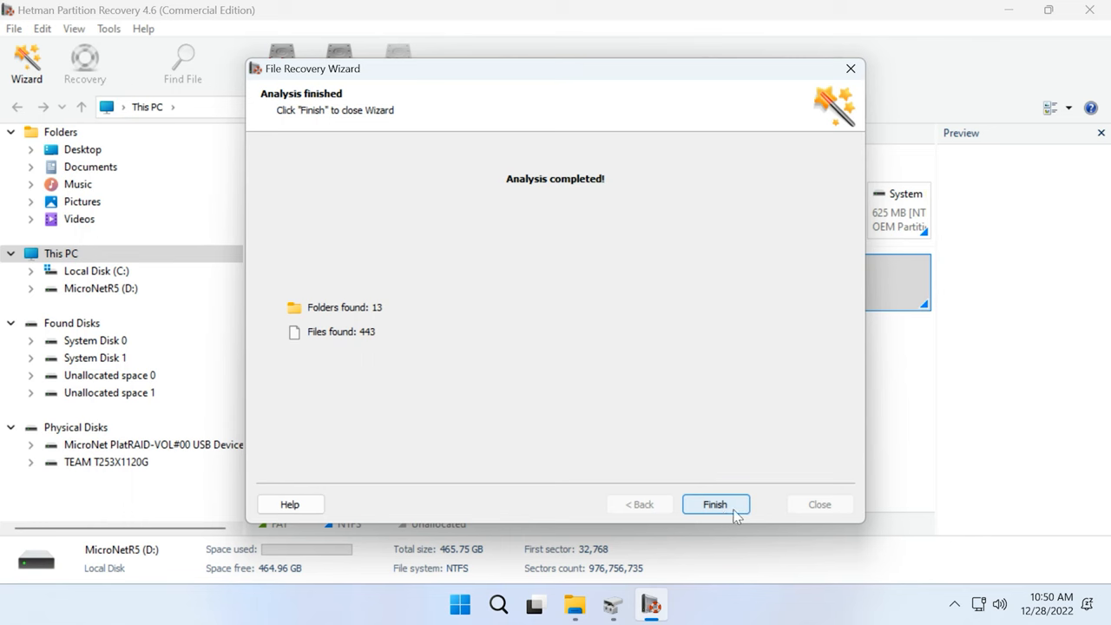
left_click(715, 504)
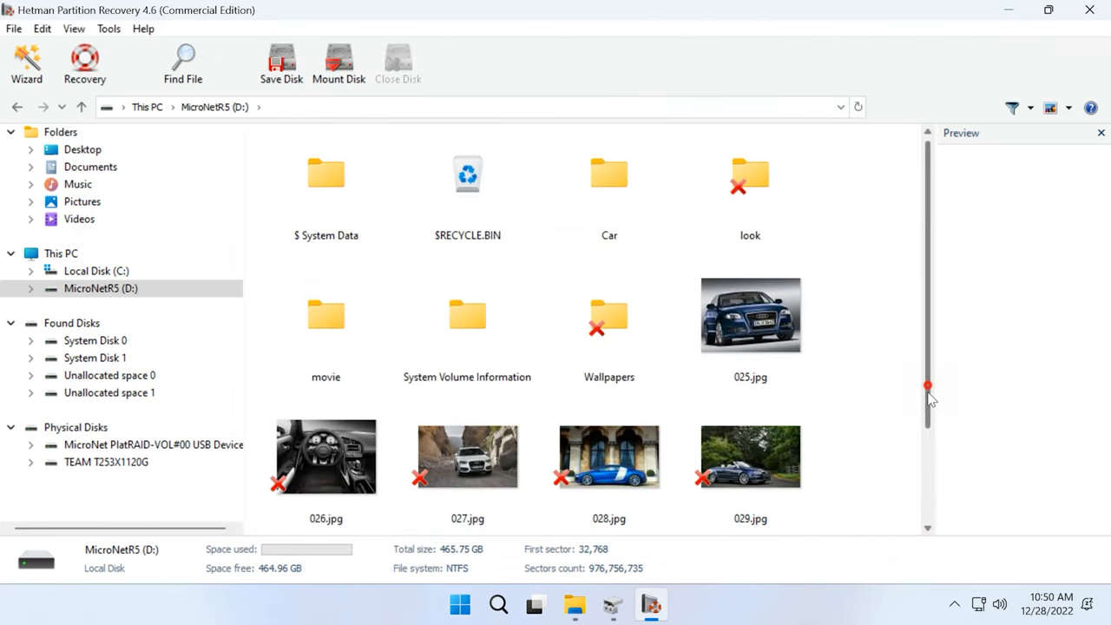
- Preview the deleted images 025.jpg and 026.jpg
scroll("down", 3)
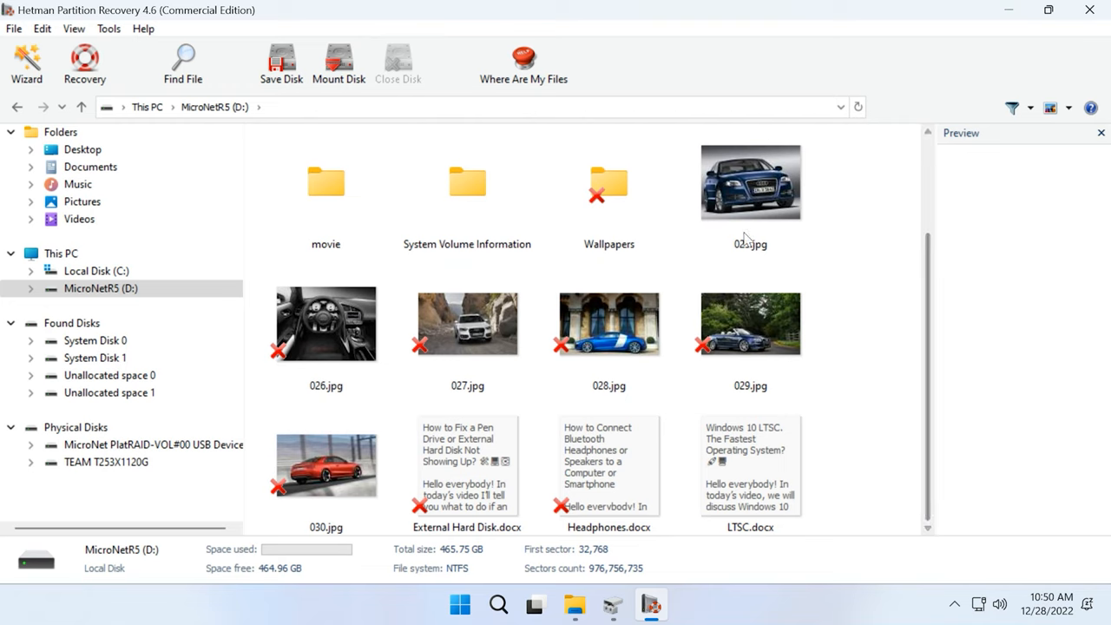
left_click(750, 182)
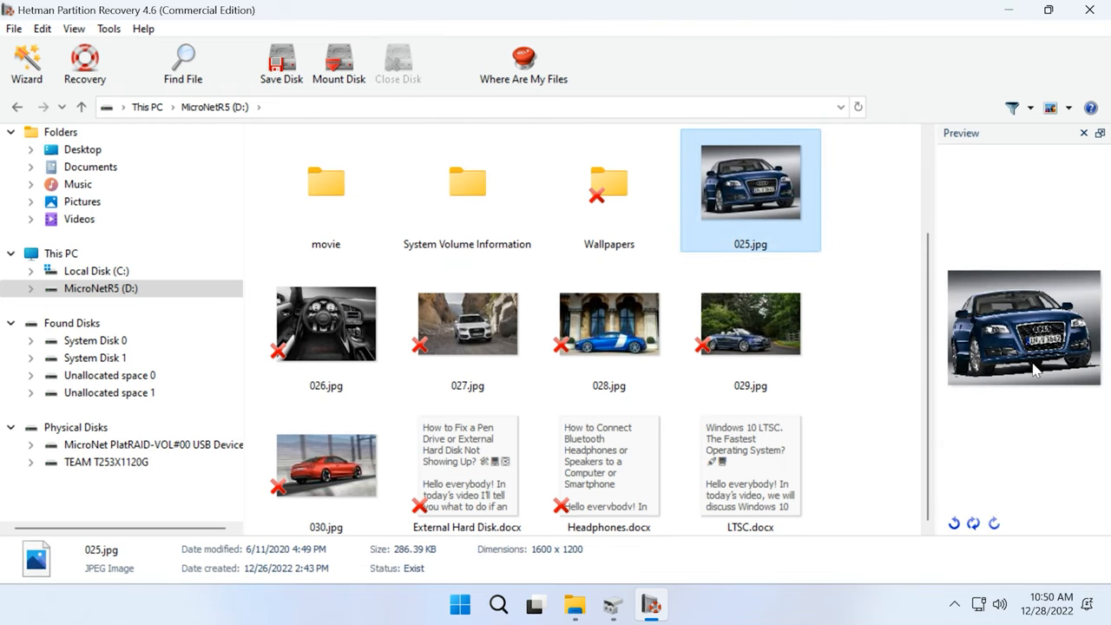
left_click(325, 323)
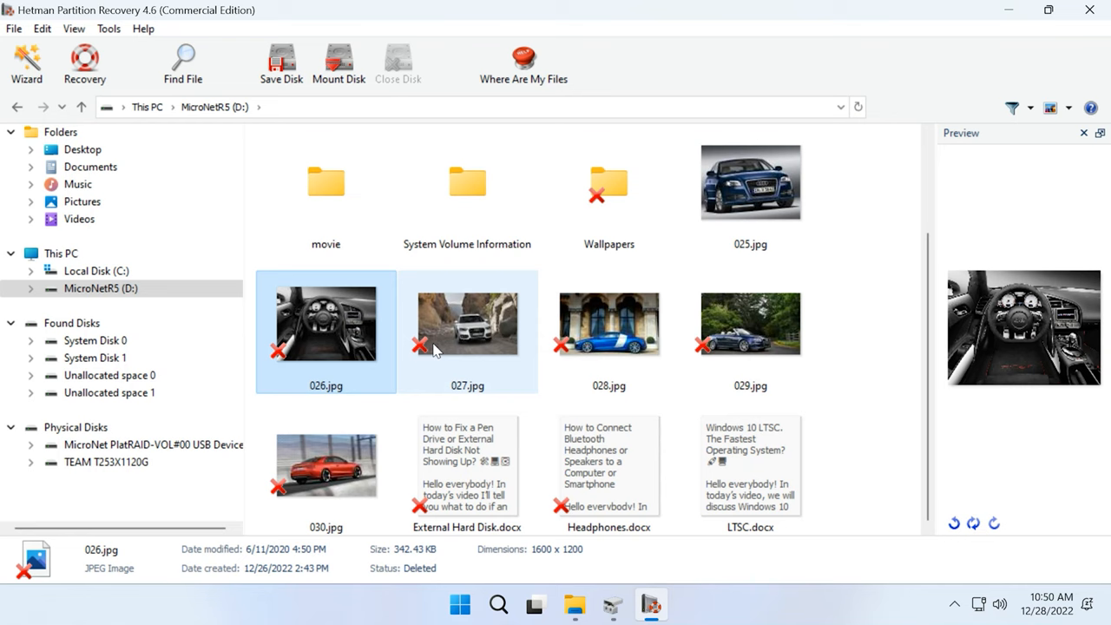
- Preview 027.jpg, browse the deleted Wallpapers folder, then return to the MicroNetR5 root
left_click(467, 323)
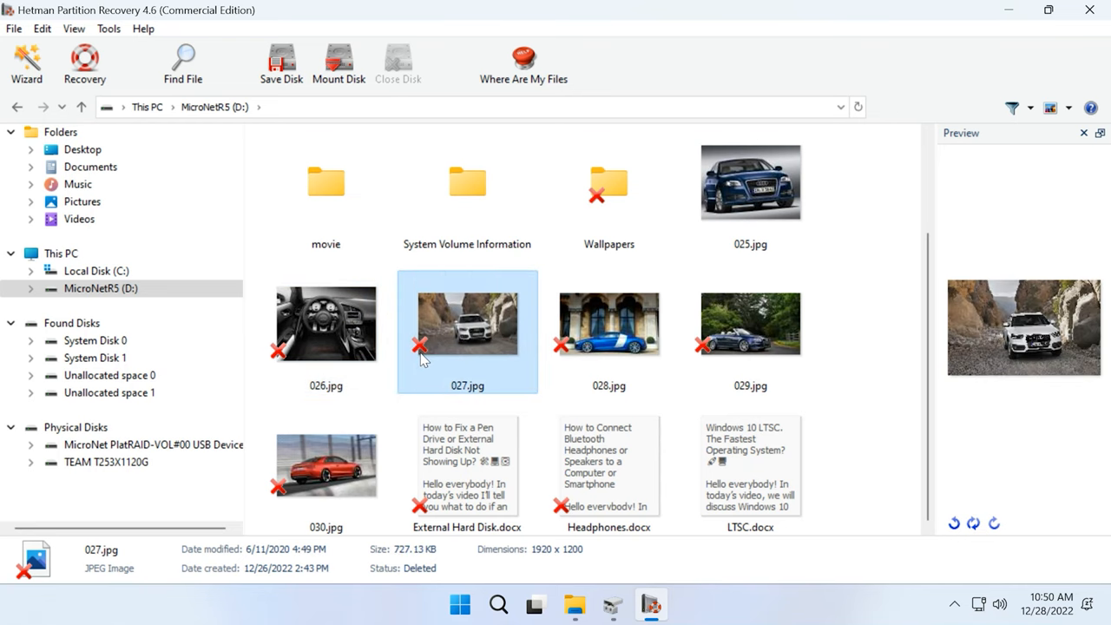
mouse_move(458, 356)
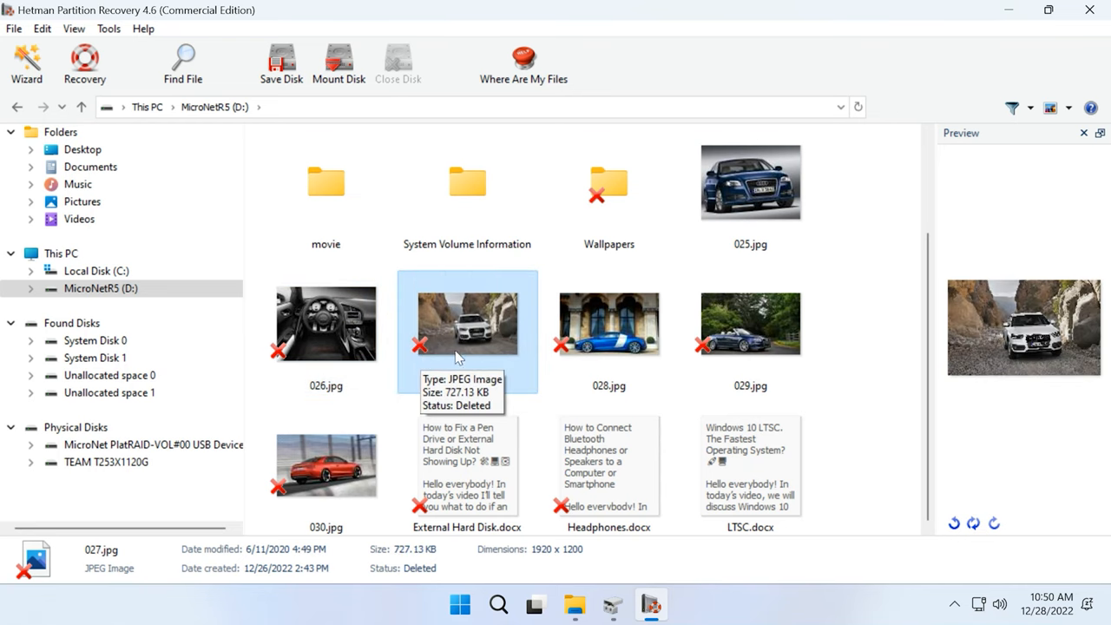
double_click(608, 182)
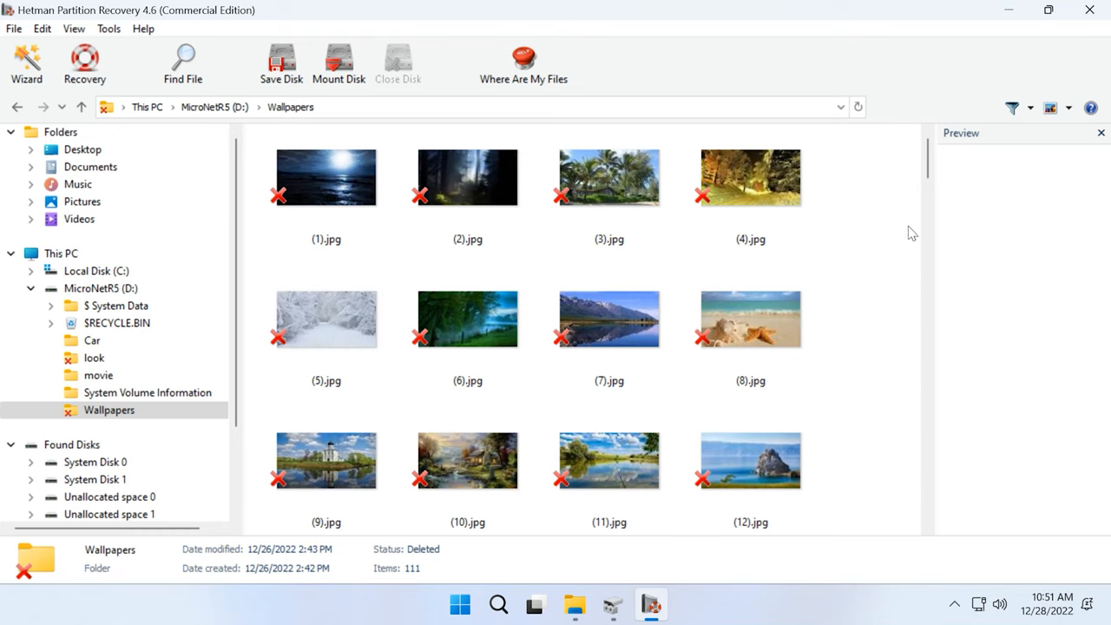
scroll("down", 3)
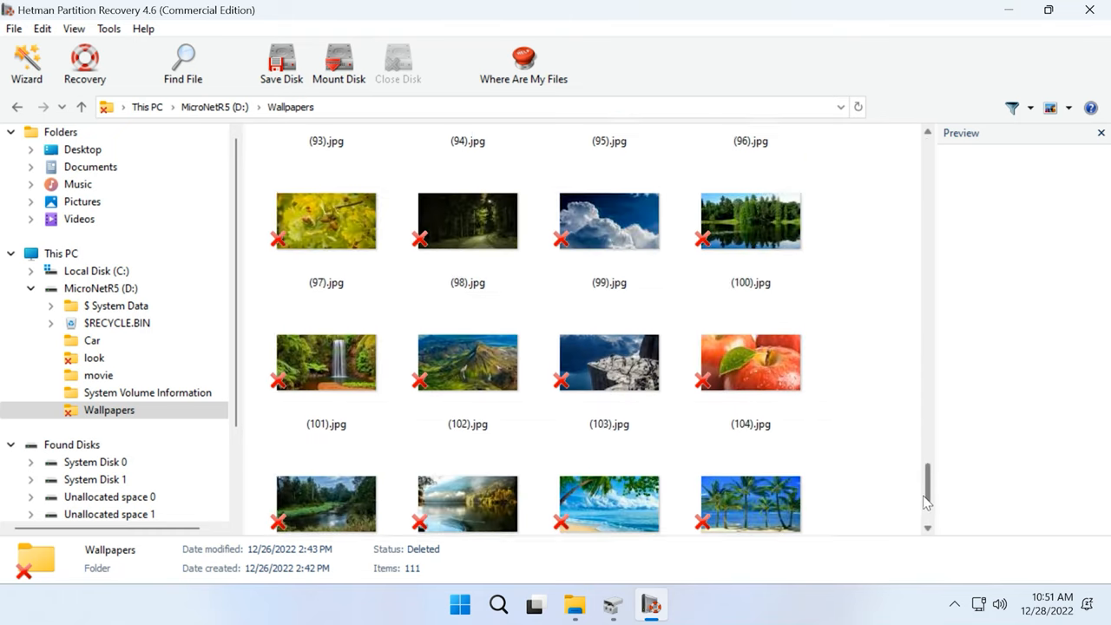
scroll("up", 3)
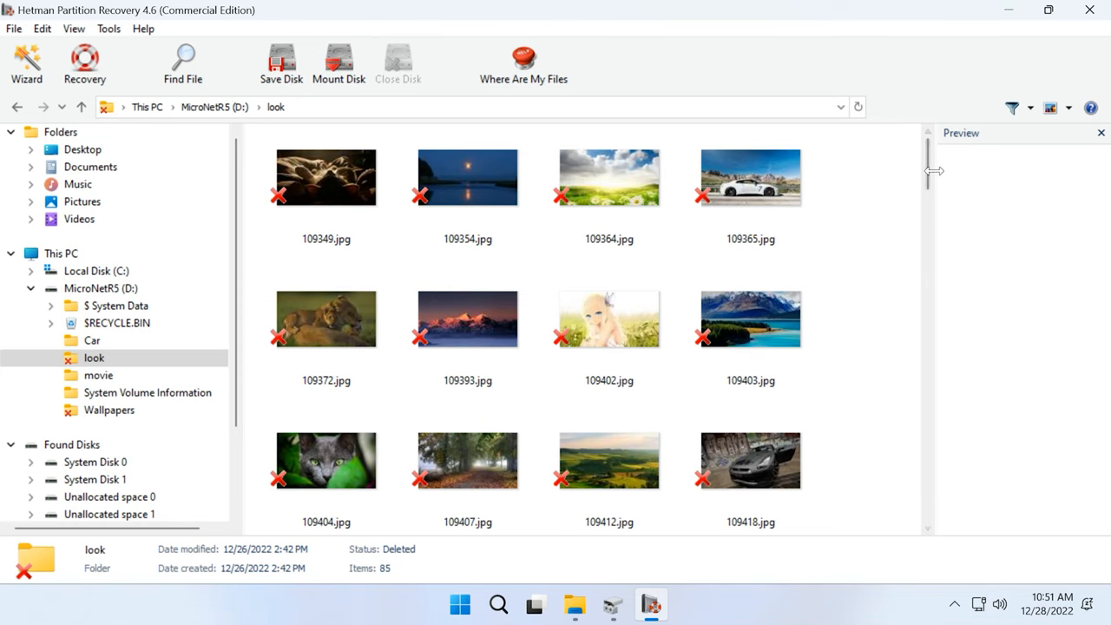
scroll("down", 3)
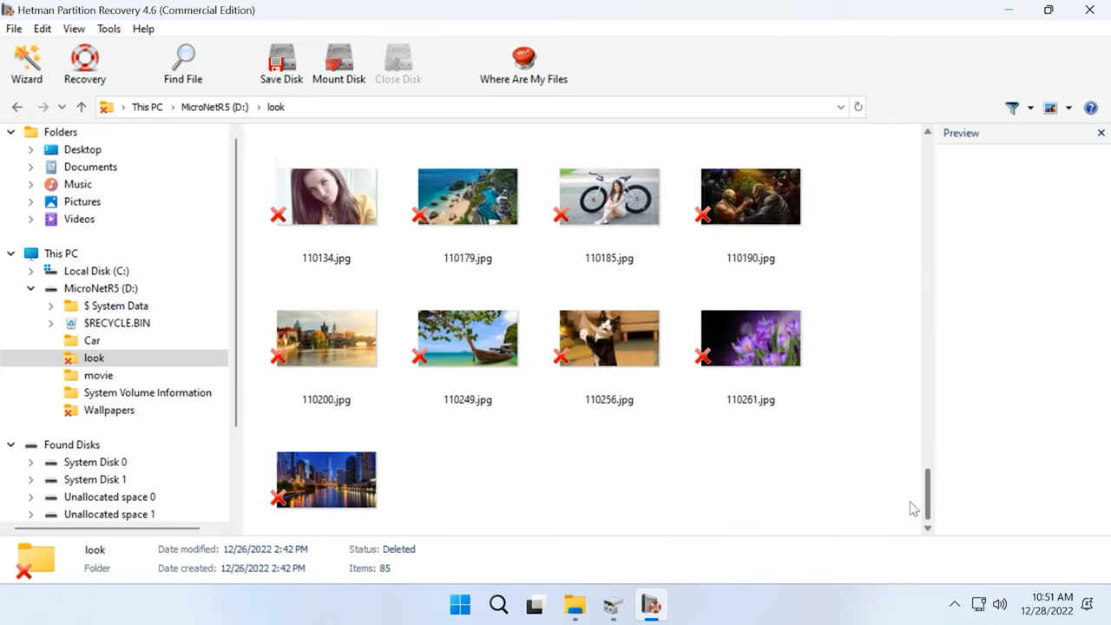
scroll("up", 3)
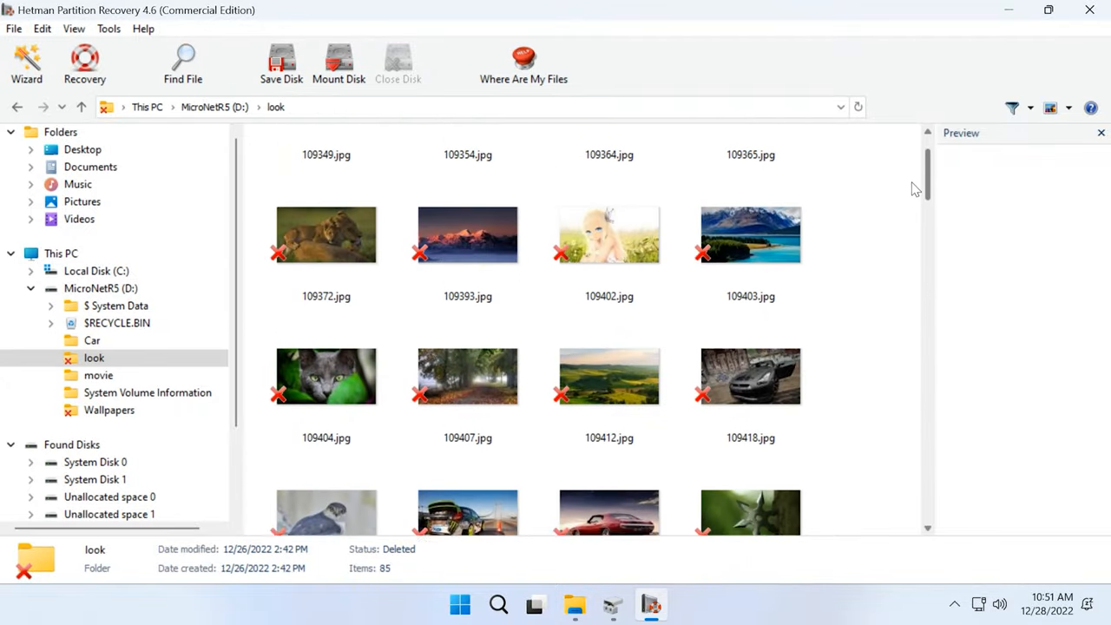
scroll("up", 3)
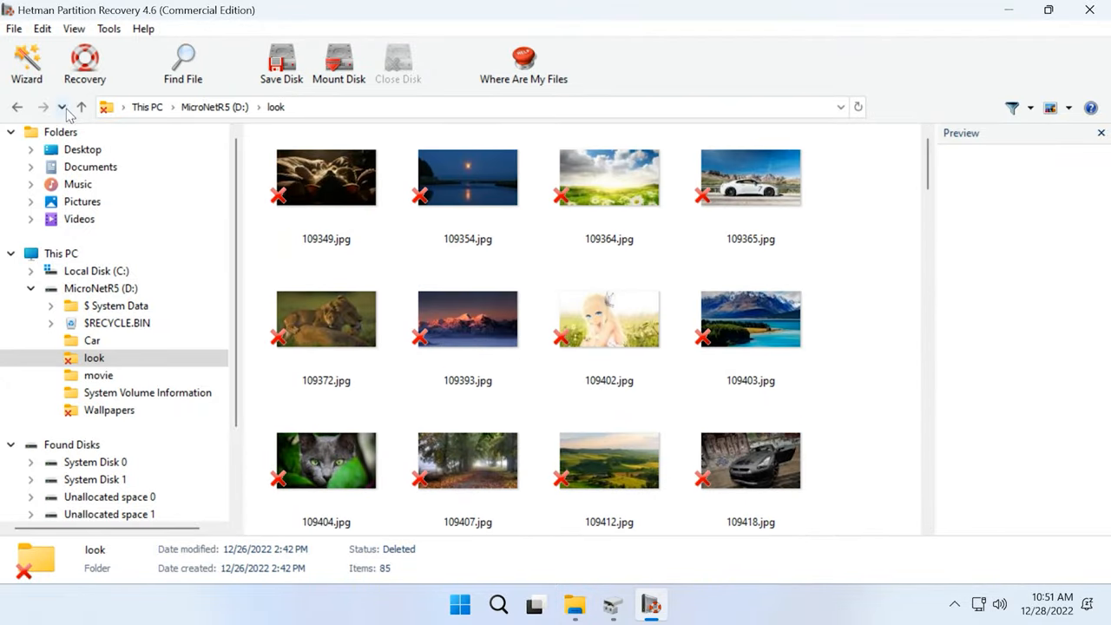
left_click(81, 107)
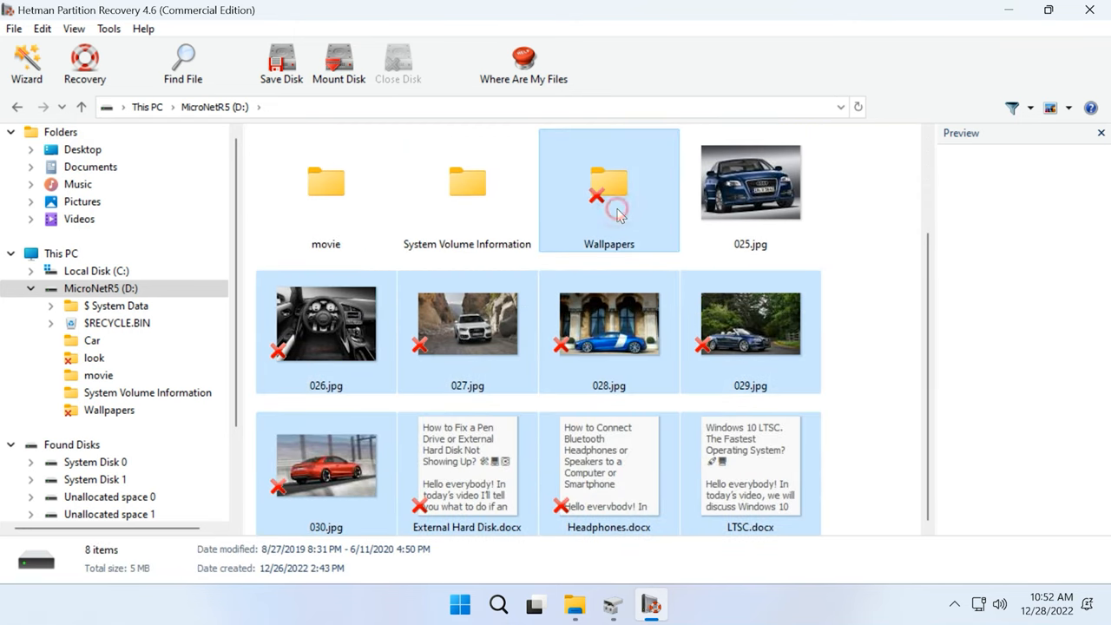
- Recover the selected Wallpapers folder and files to hard disk path C:\001
left_click(84, 62)
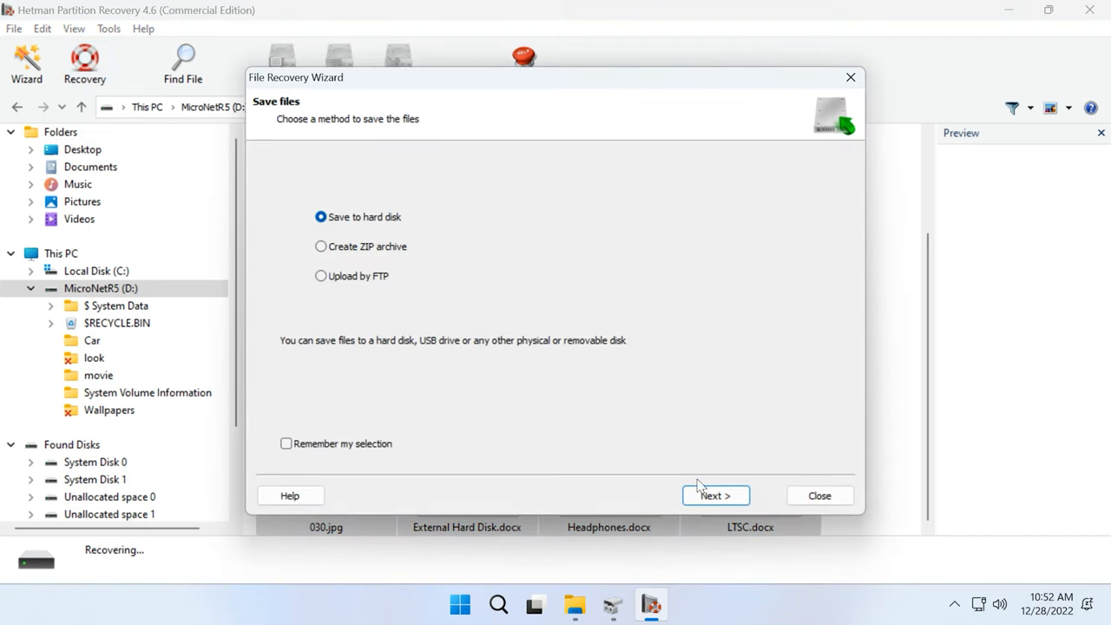
left_click(715, 495)
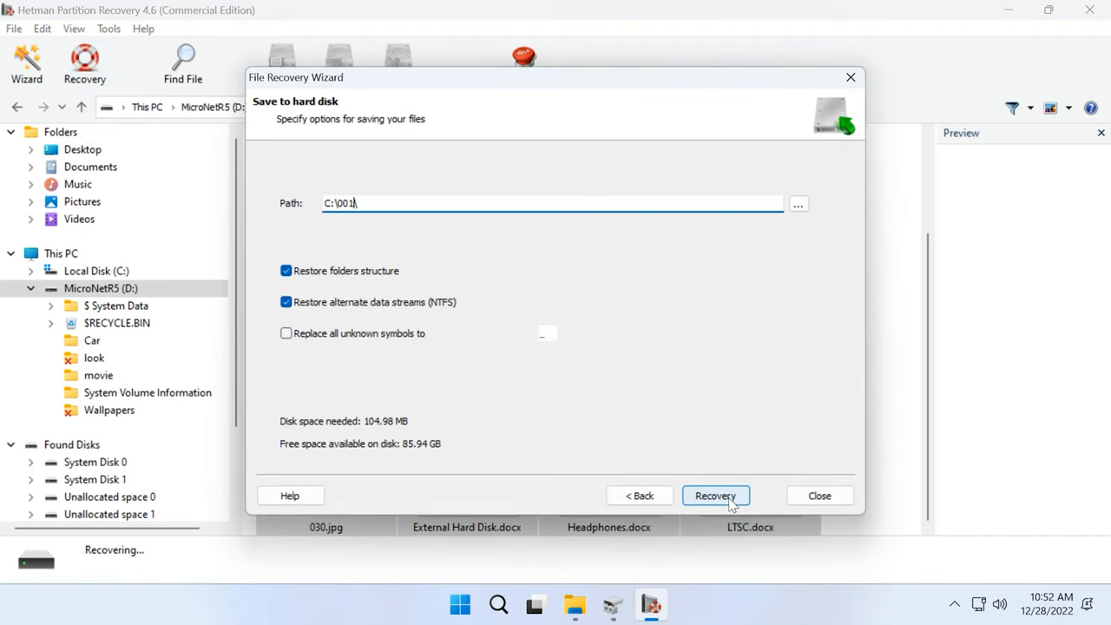
left_click(716, 495)
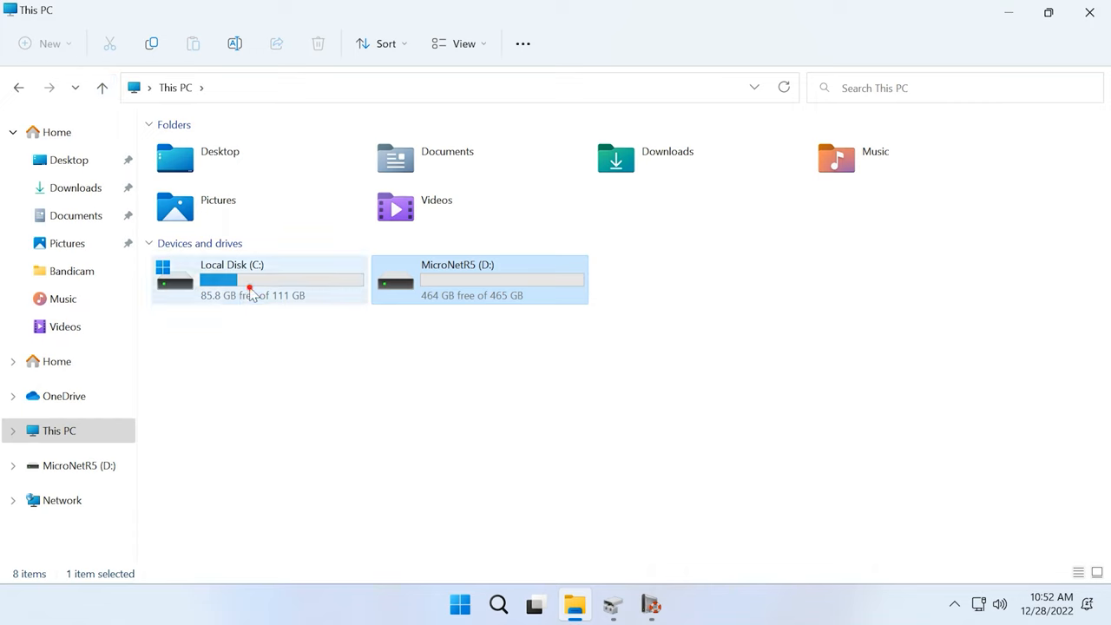
- Browse into Local Disk (C:) and the 001 folder of recovered files
double_click(251, 279)
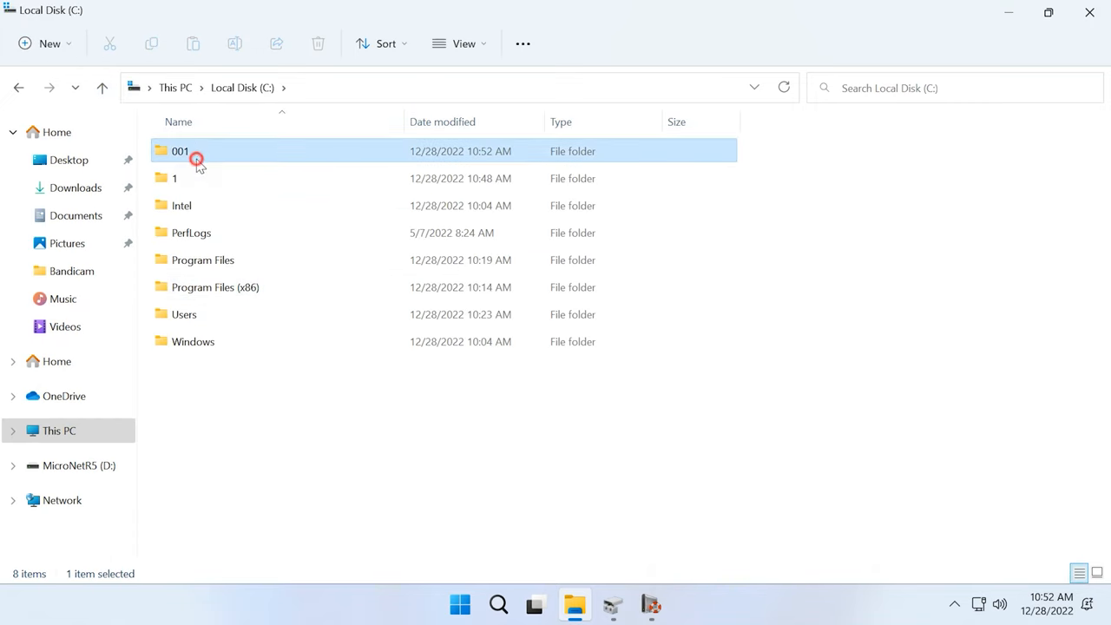
double_click(180, 151)
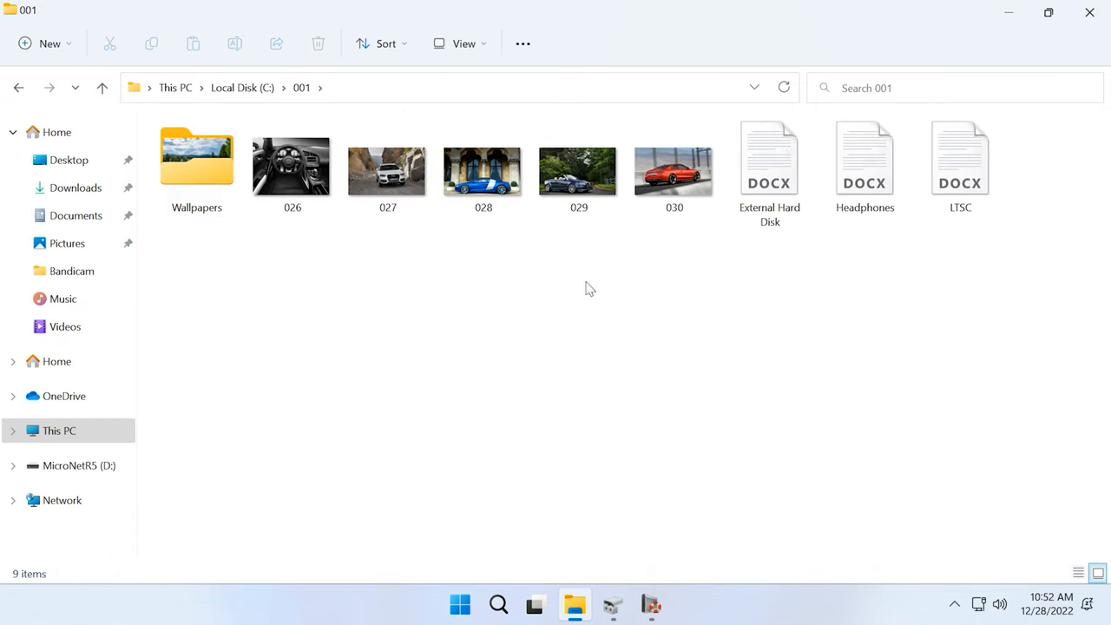
double_click(196, 157)
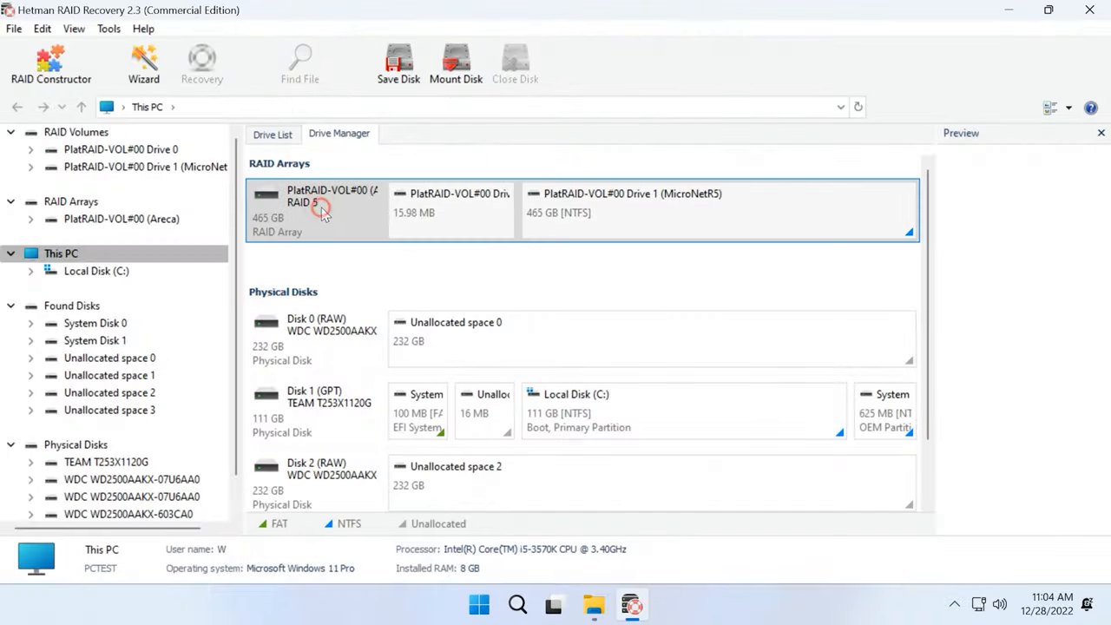
- Review the details of the PlatRAID-VOL#00 RAID 5 array
left_click(316, 208)
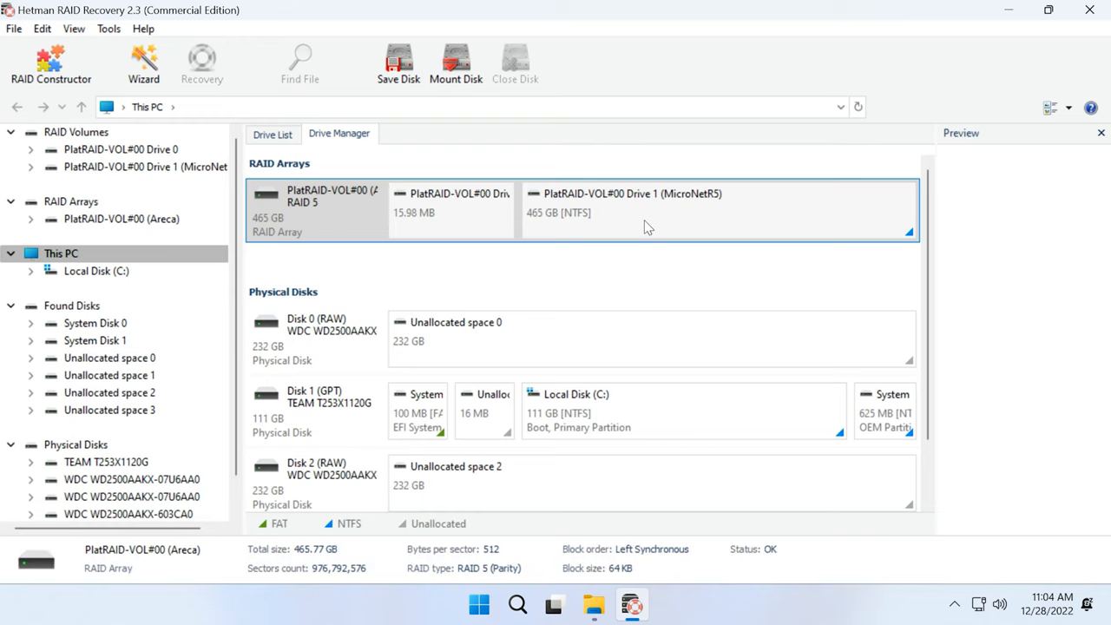
scroll("down", 3)
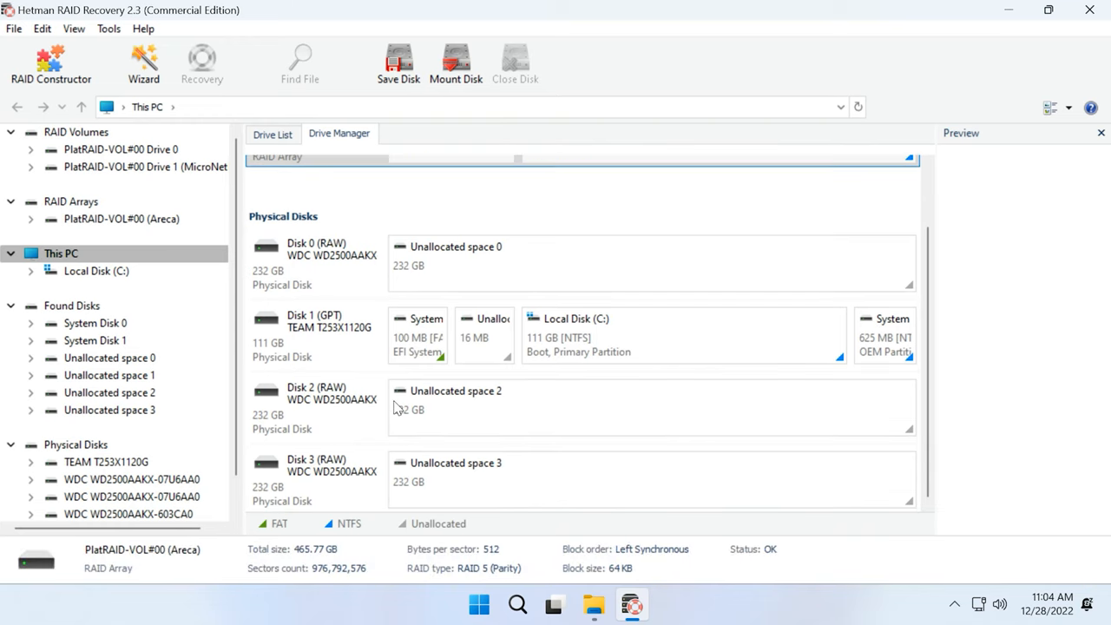
scroll("up", 3)
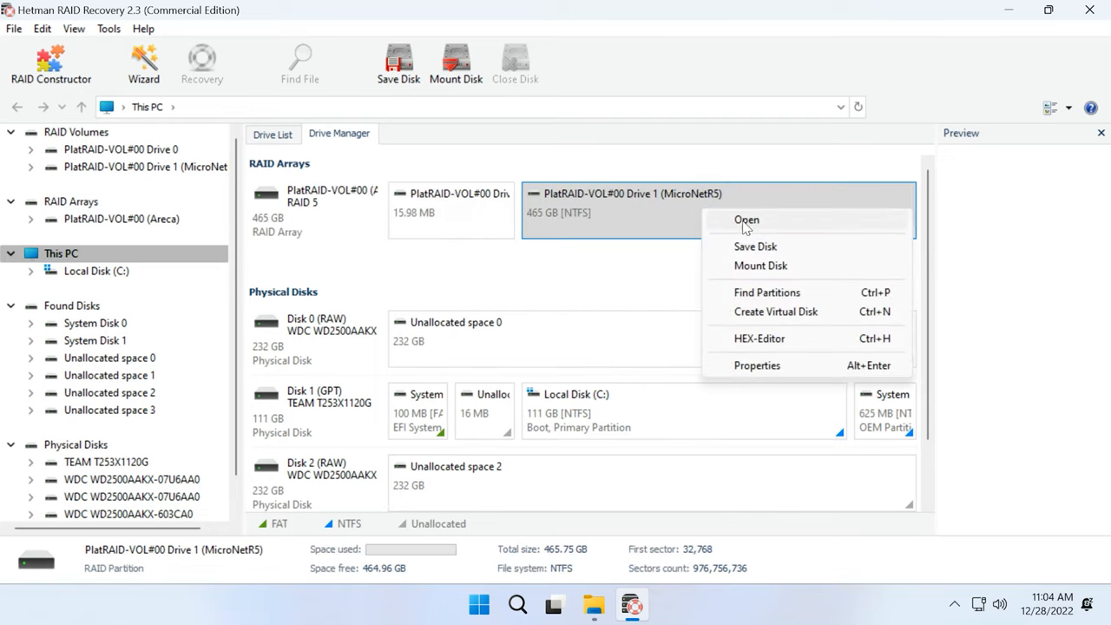
- Run a fast scan of the MicroNetR5 volume and show its results
left_click(747, 219)
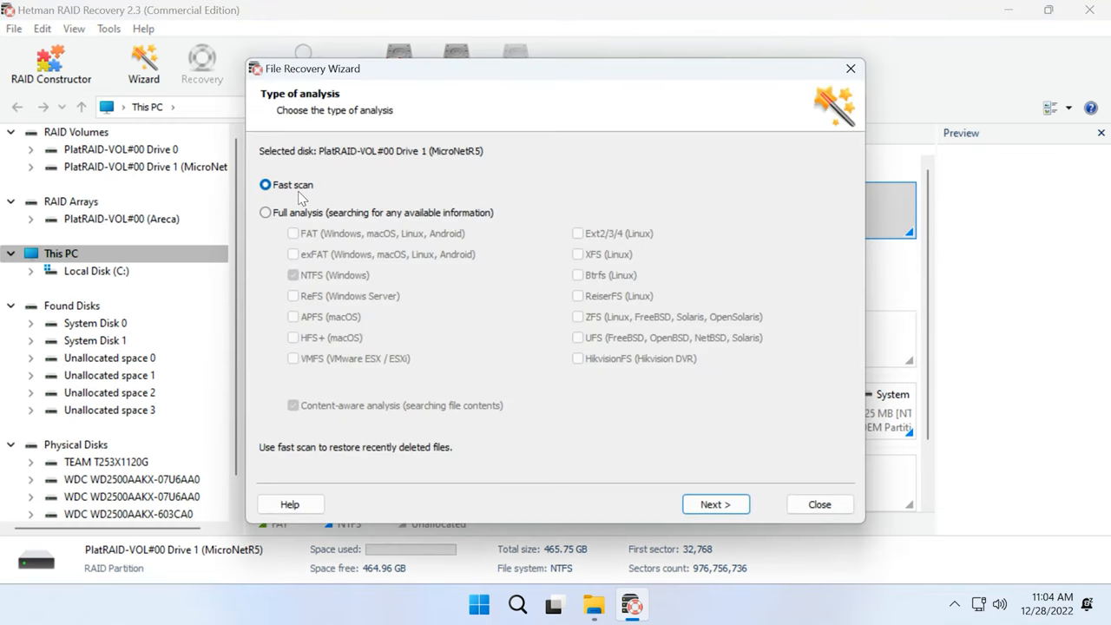
left_click(715, 505)
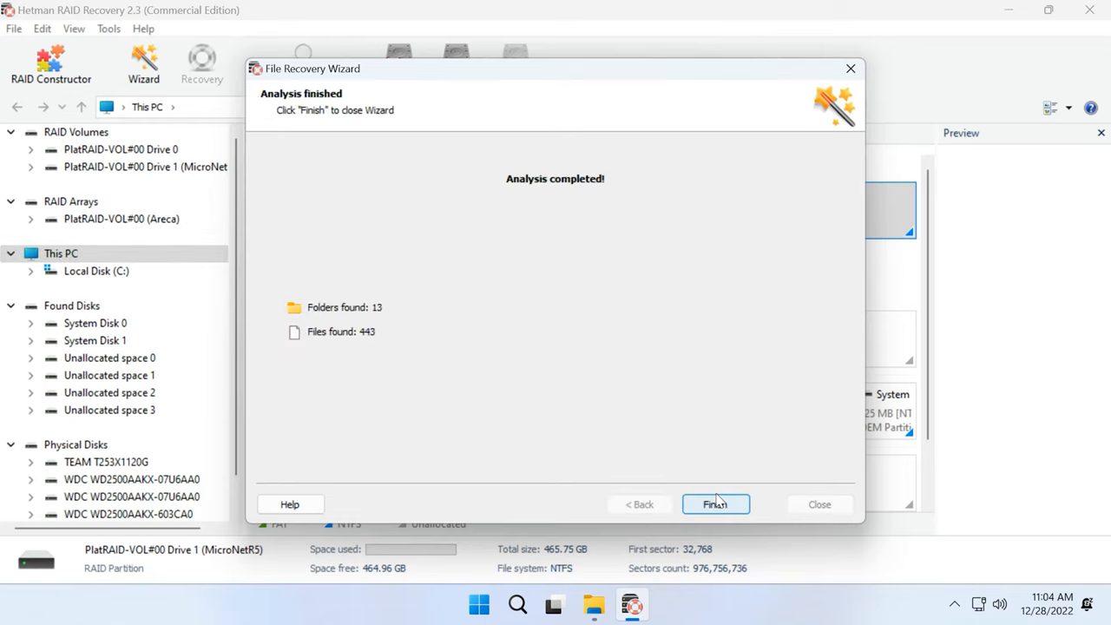
left_click(715, 504)
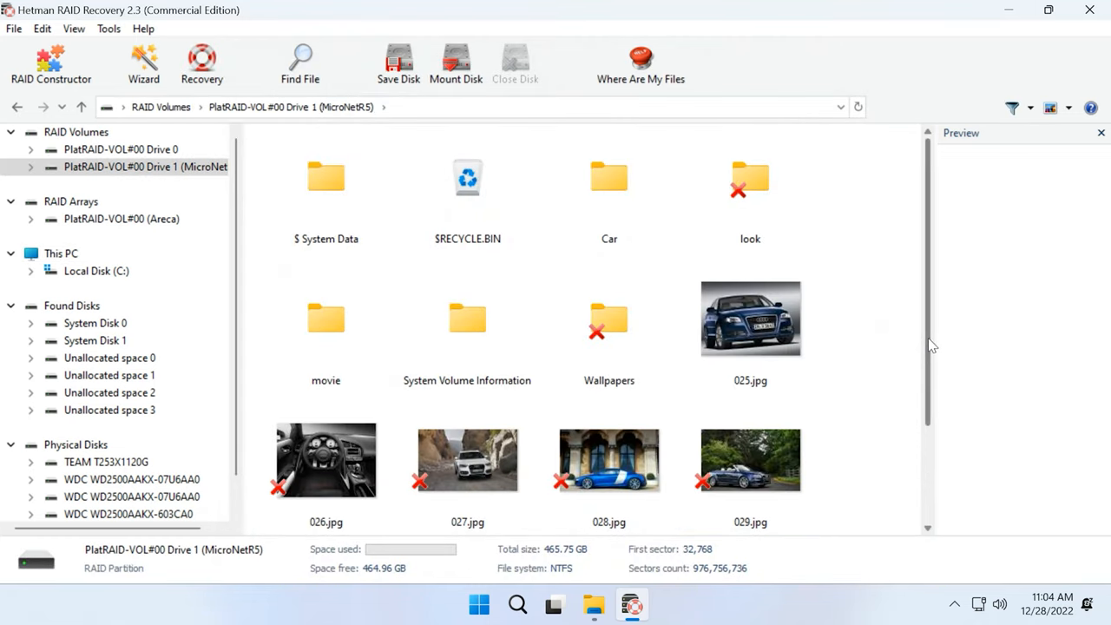
left_click(750, 317)
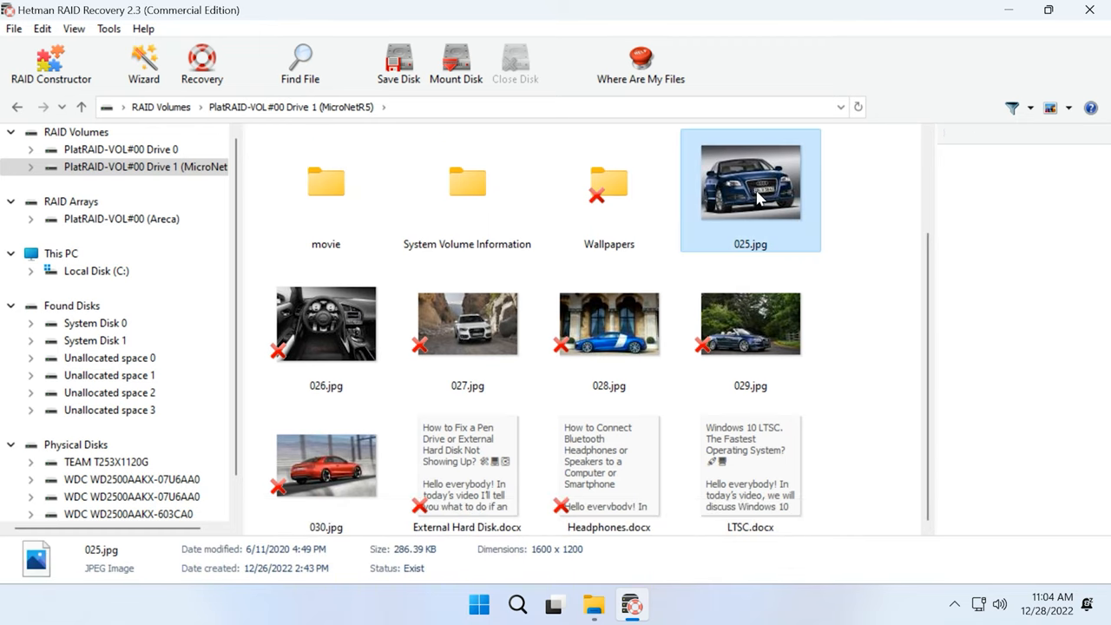
left_click(326, 323)
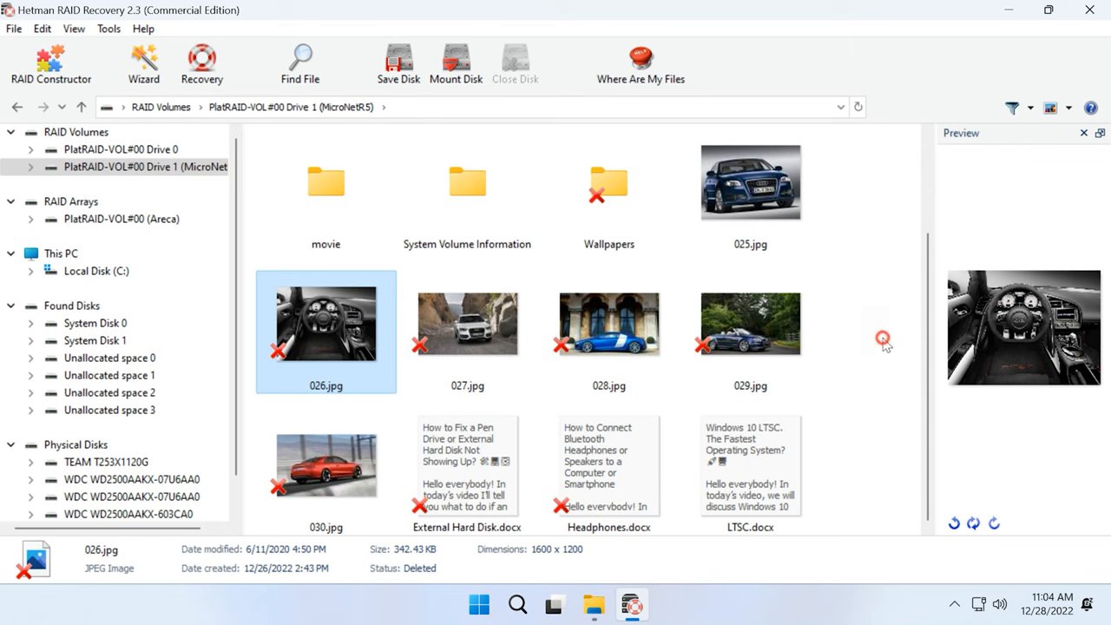
double_click(93, 236)
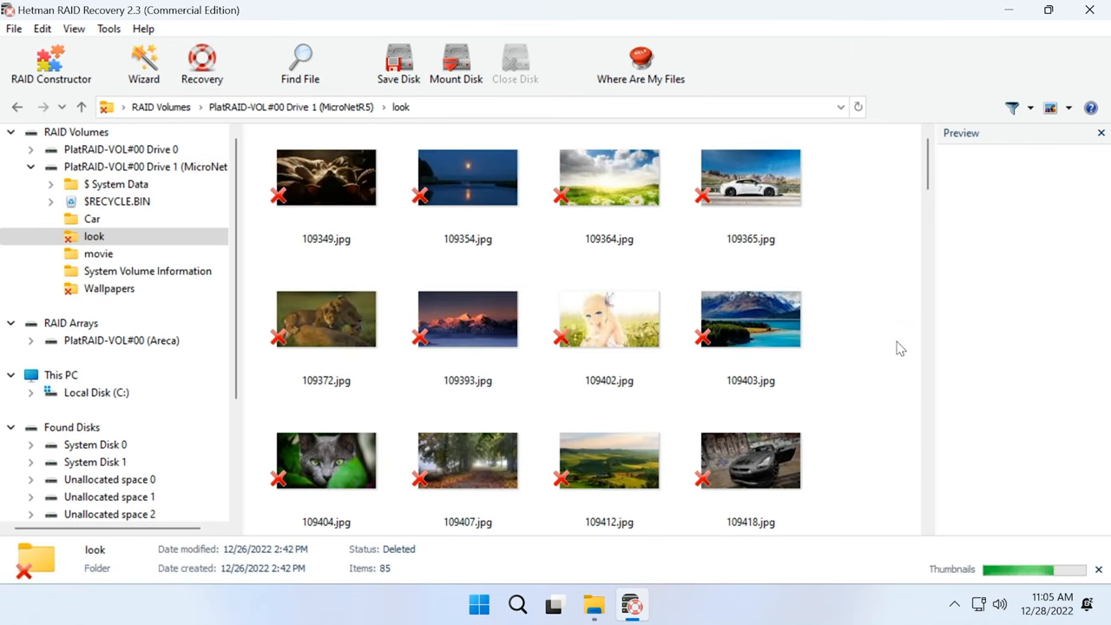
scroll("down", 3)
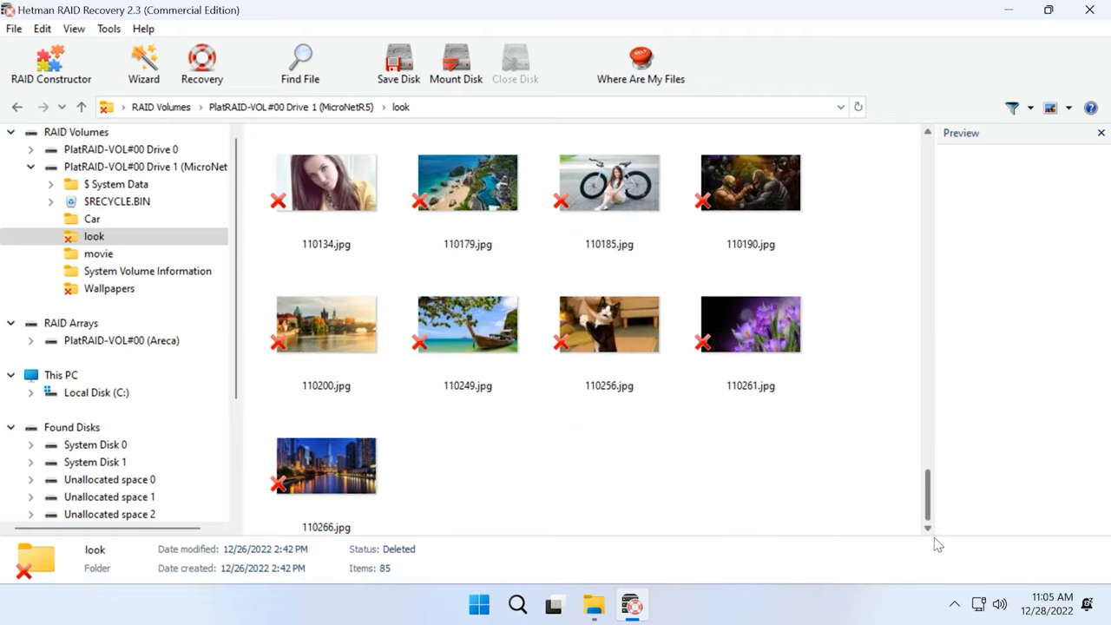
scroll("up", 3)
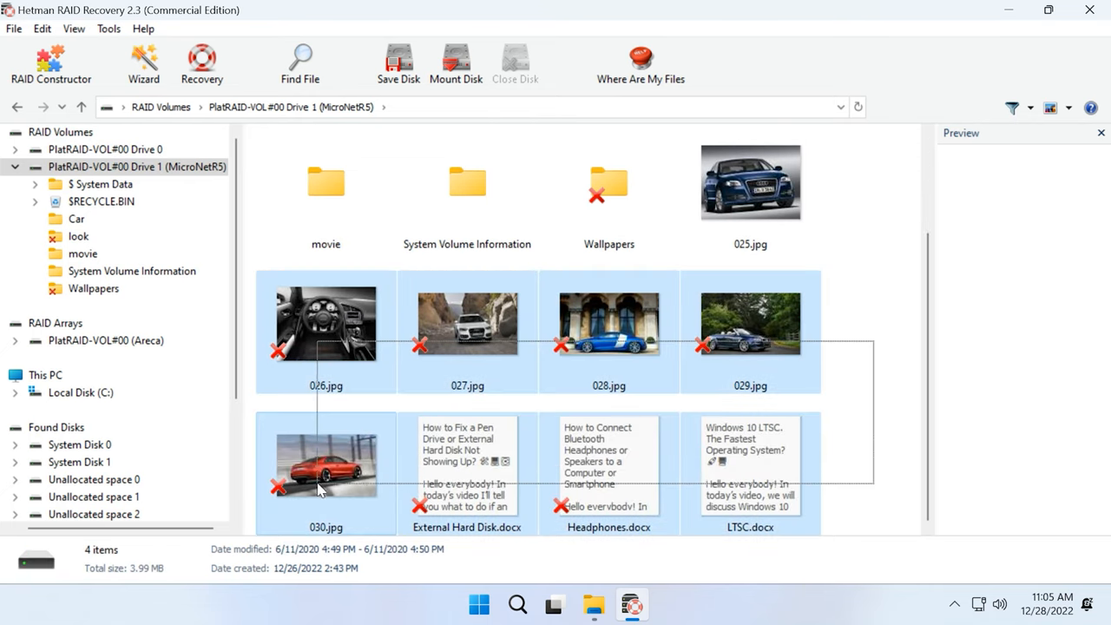
- Recover the selected deleted folders and files to hard disk path C:\003, then switch to File Explorer
left_click(609, 183)
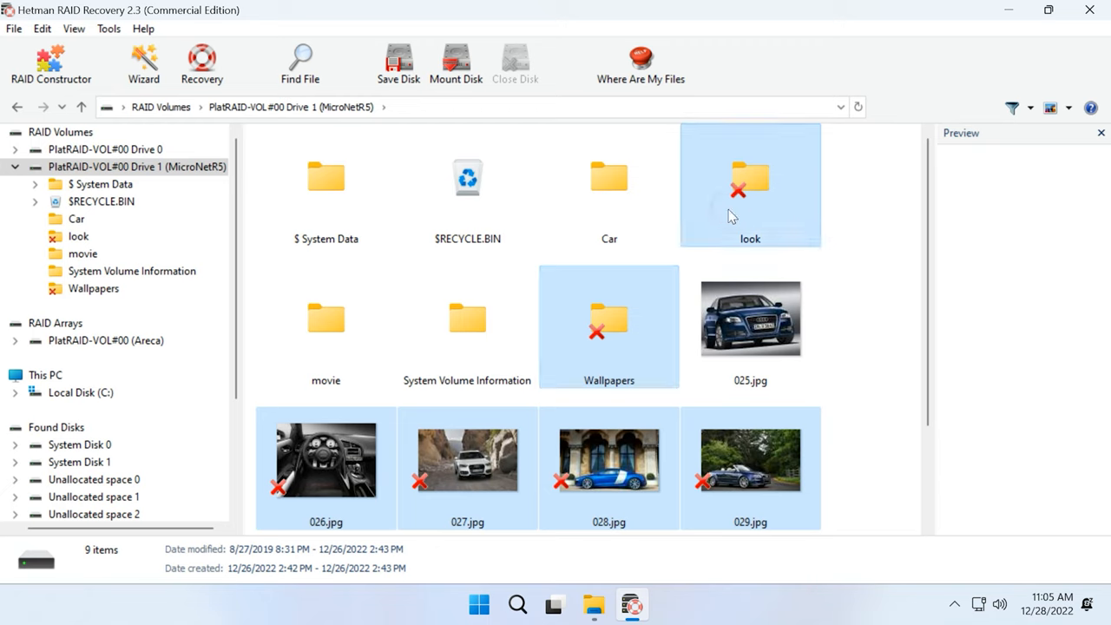
left_click(202, 64)
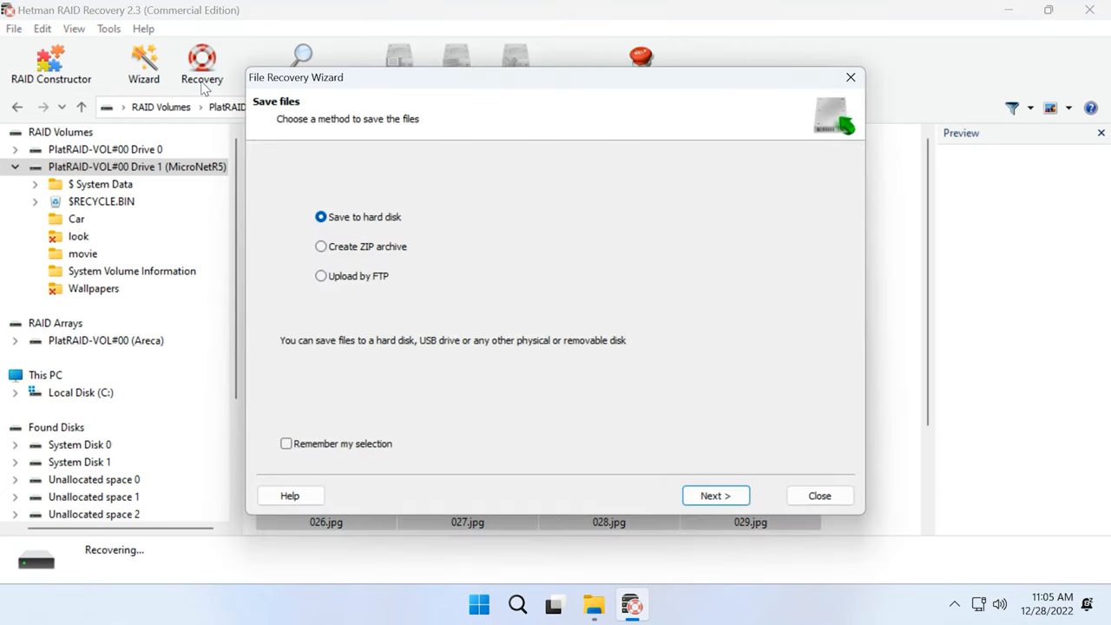
mouse_move(716, 496)
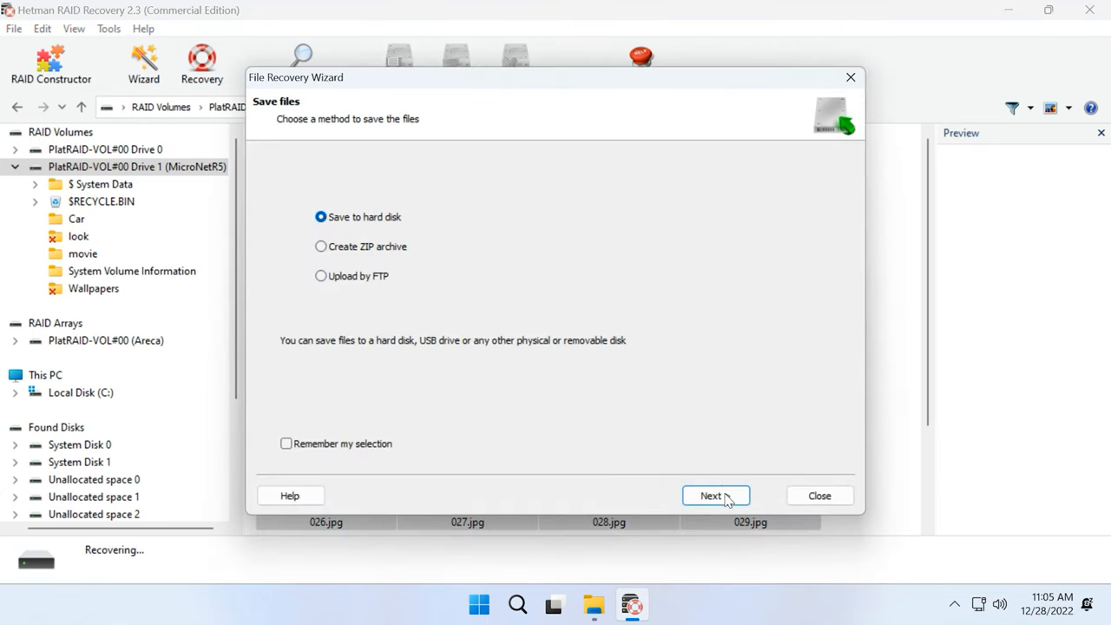
left_click(711, 495)
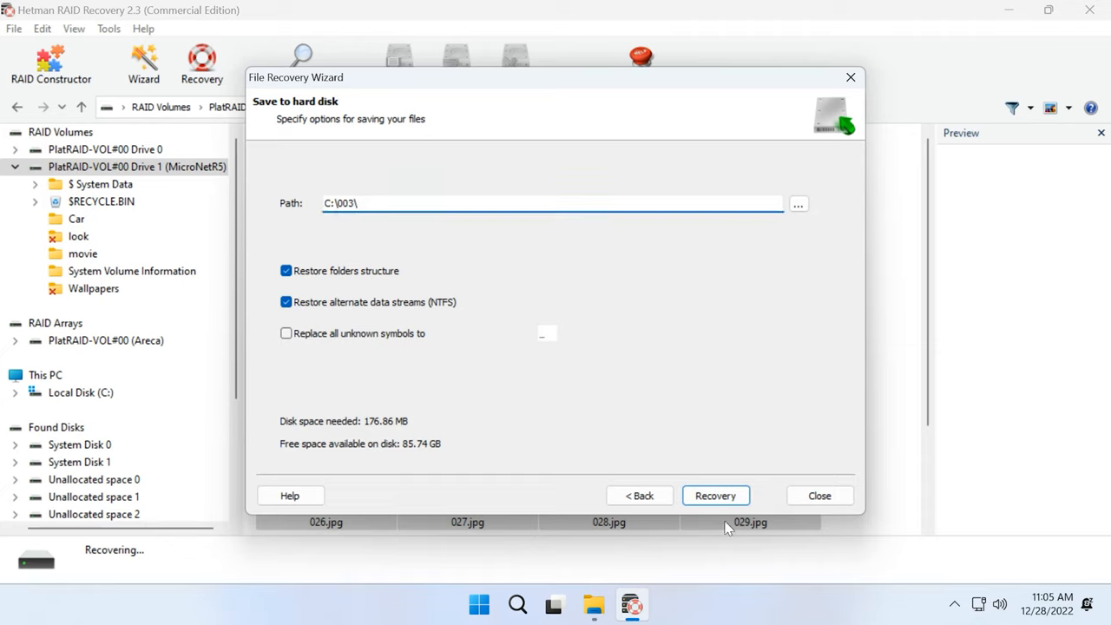
left_click(715, 494)
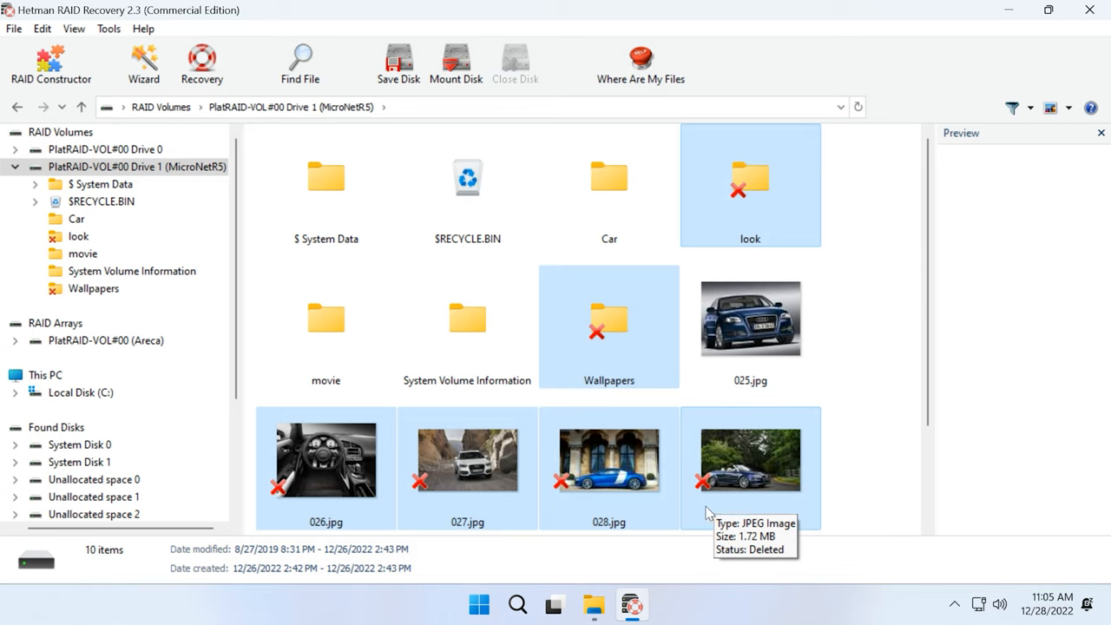
left_click(594, 604)
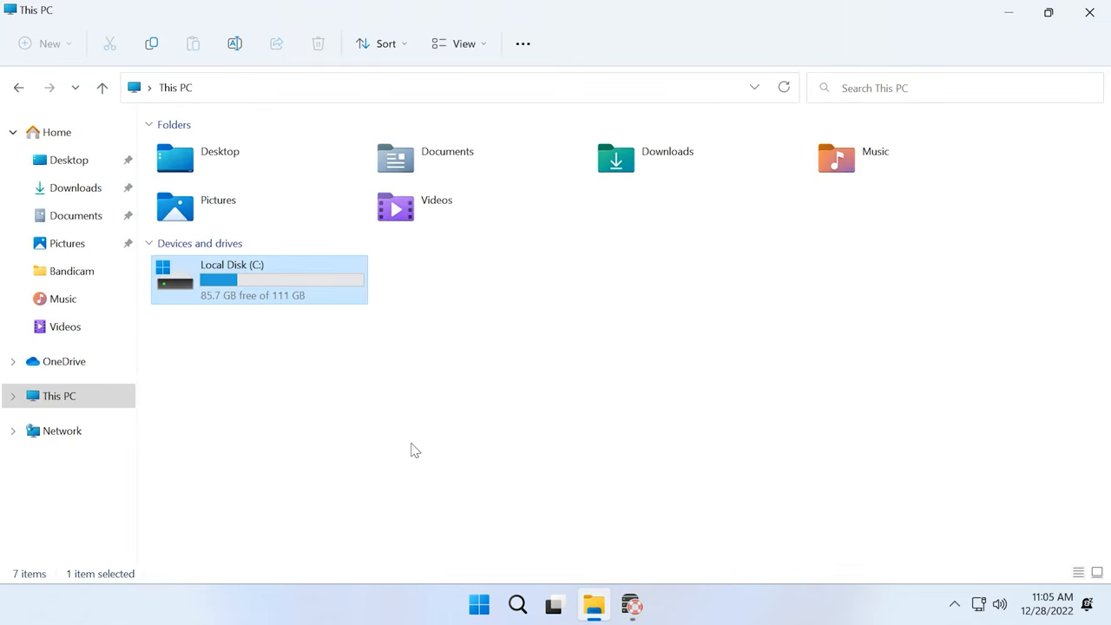
- Browse into C:\003 and its recovered look folder to verify the contents, then go back to Hetman
double_click(231, 264)
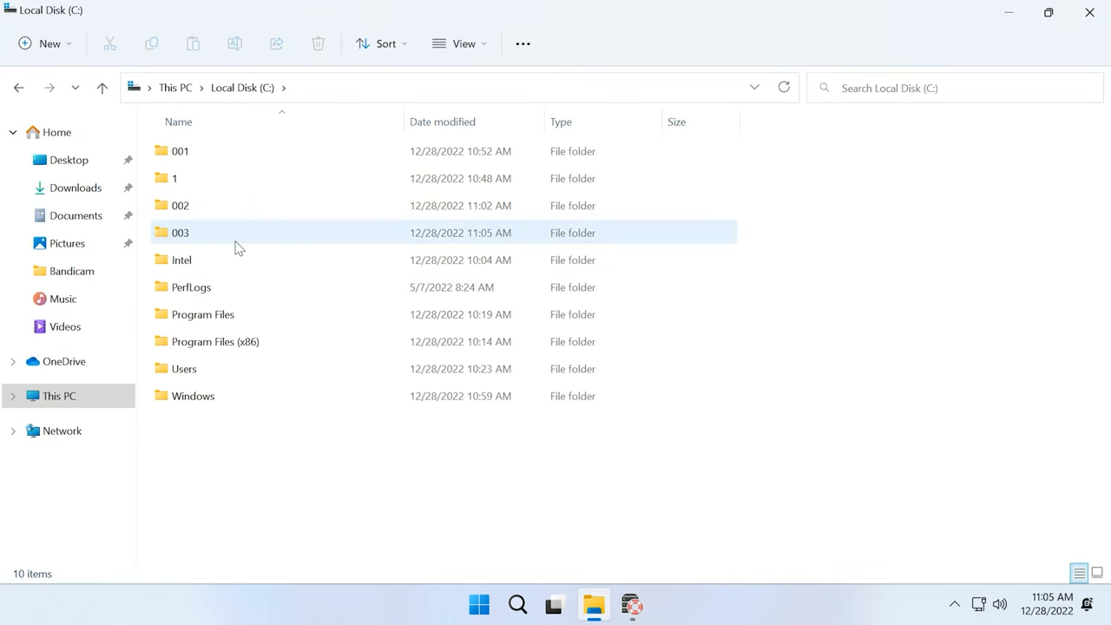
double_click(179, 233)
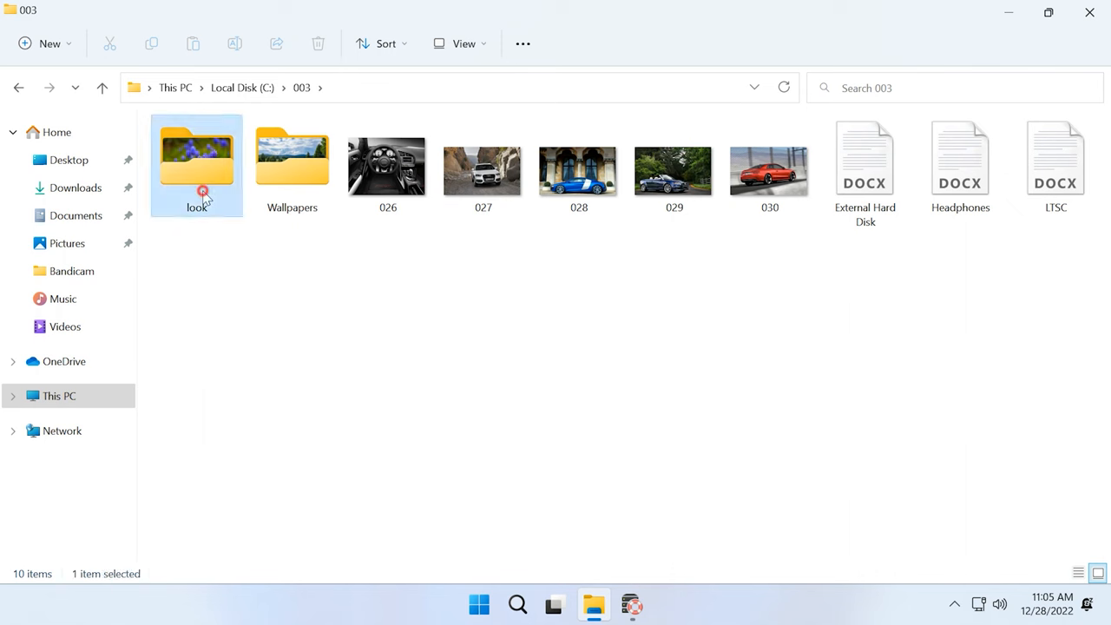
double_click(197, 158)
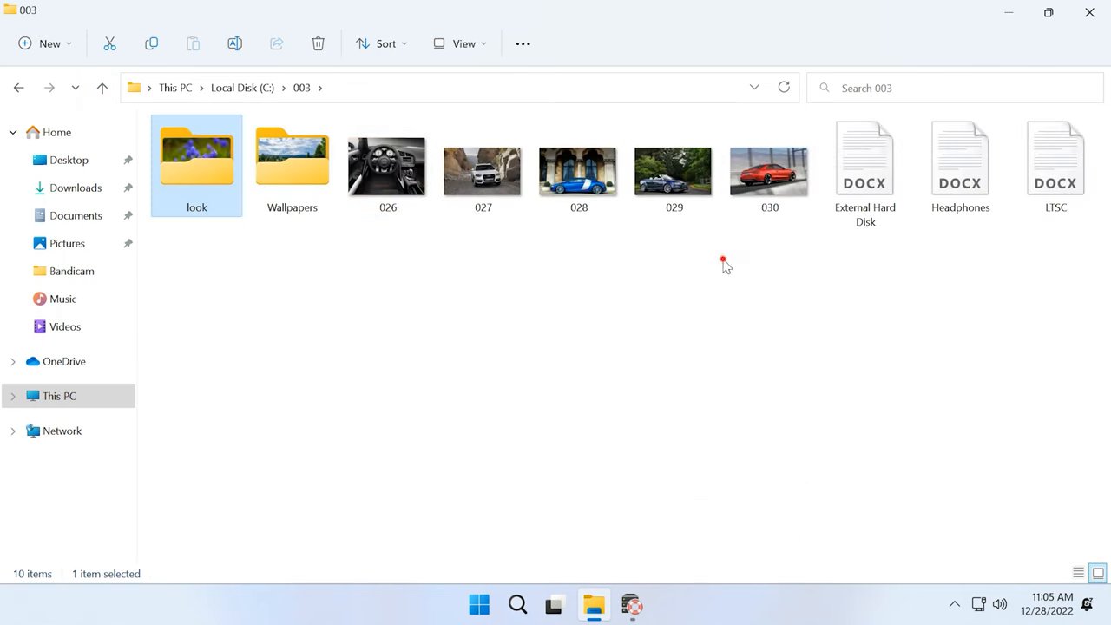
left_click(632, 605)
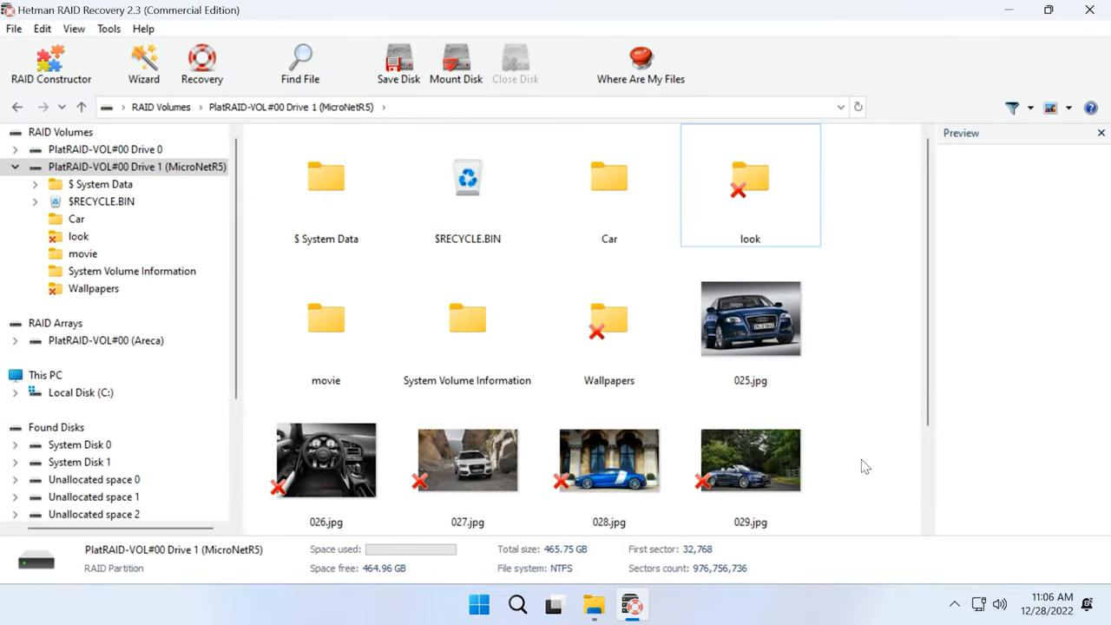
- Select the MicroNetR5 volume from This PC and launch its analysis wizard
left_click(45, 374)
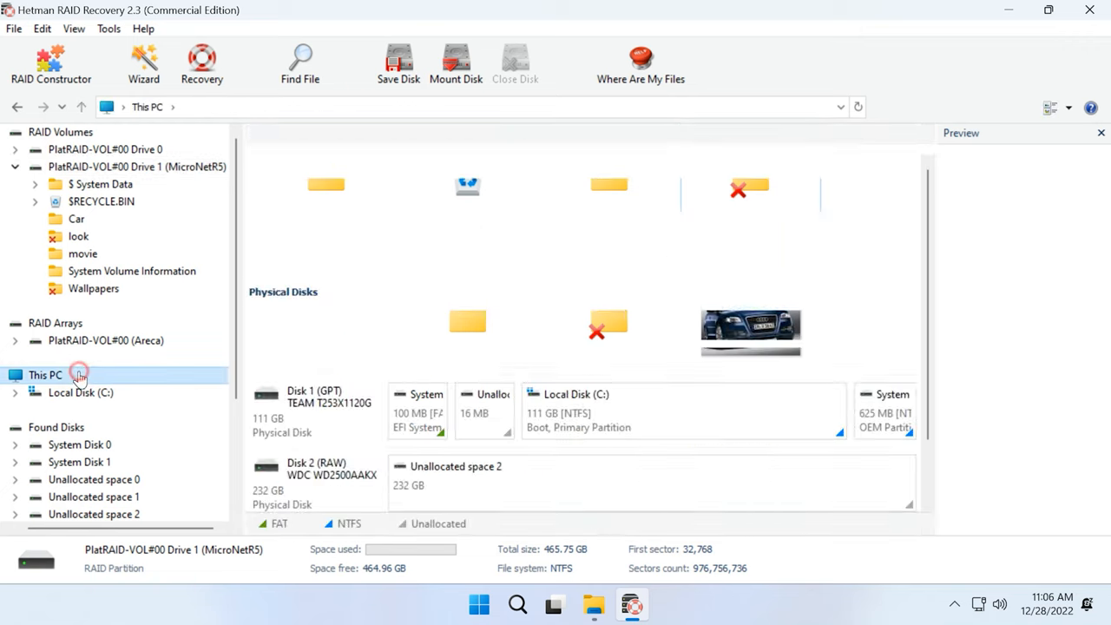
left_click(44, 374)
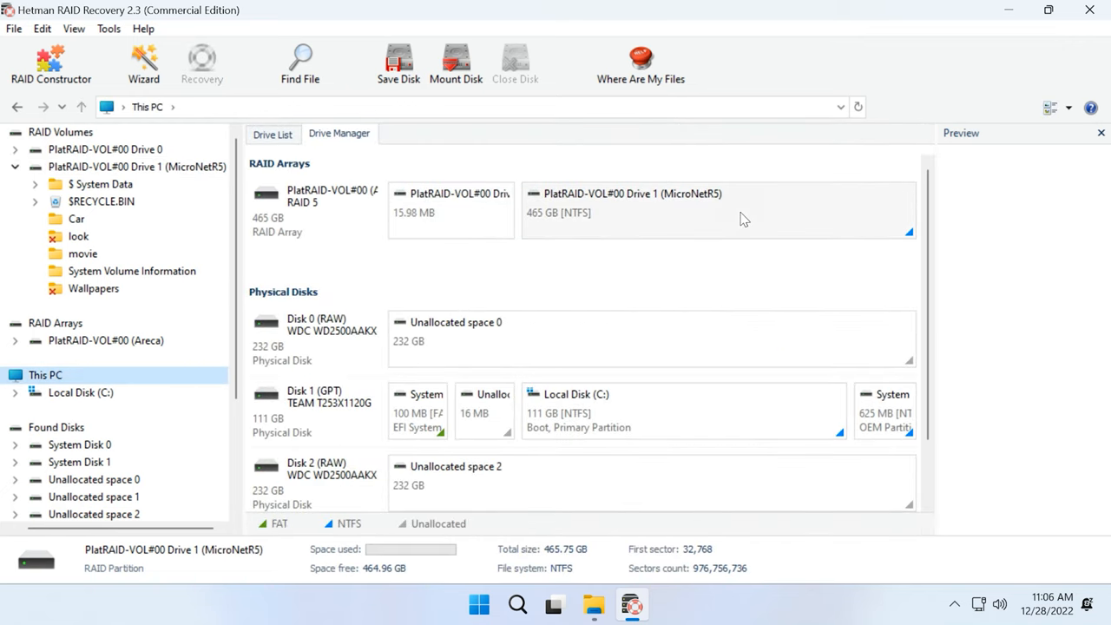
left_click(144, 63)
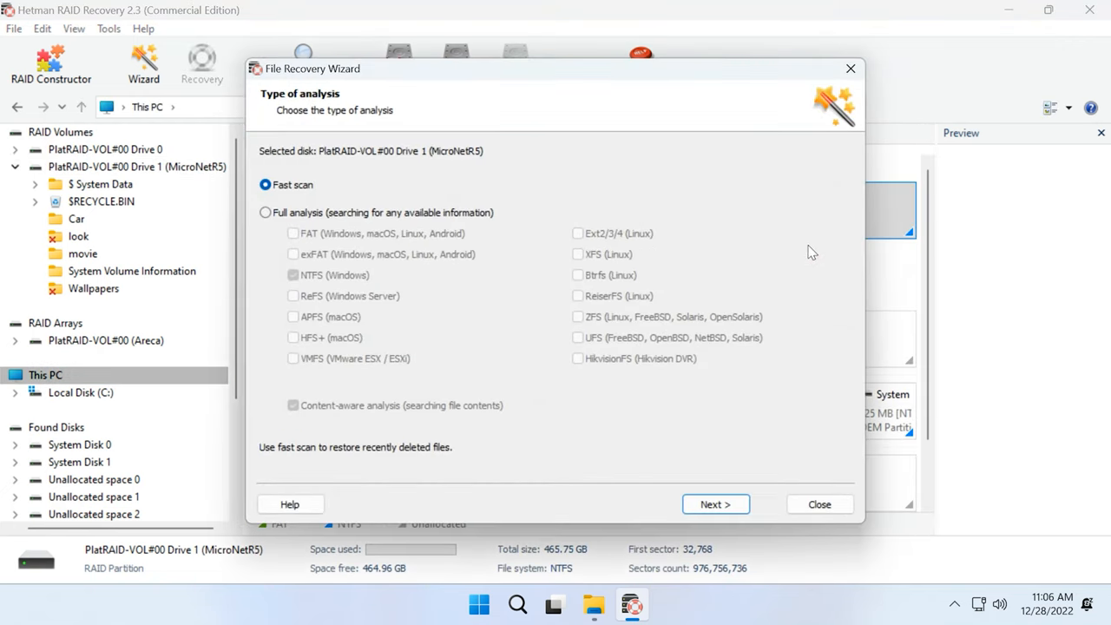
- Run a Full analysis with Content-aware analysis unchecked
left_click(265, 212)
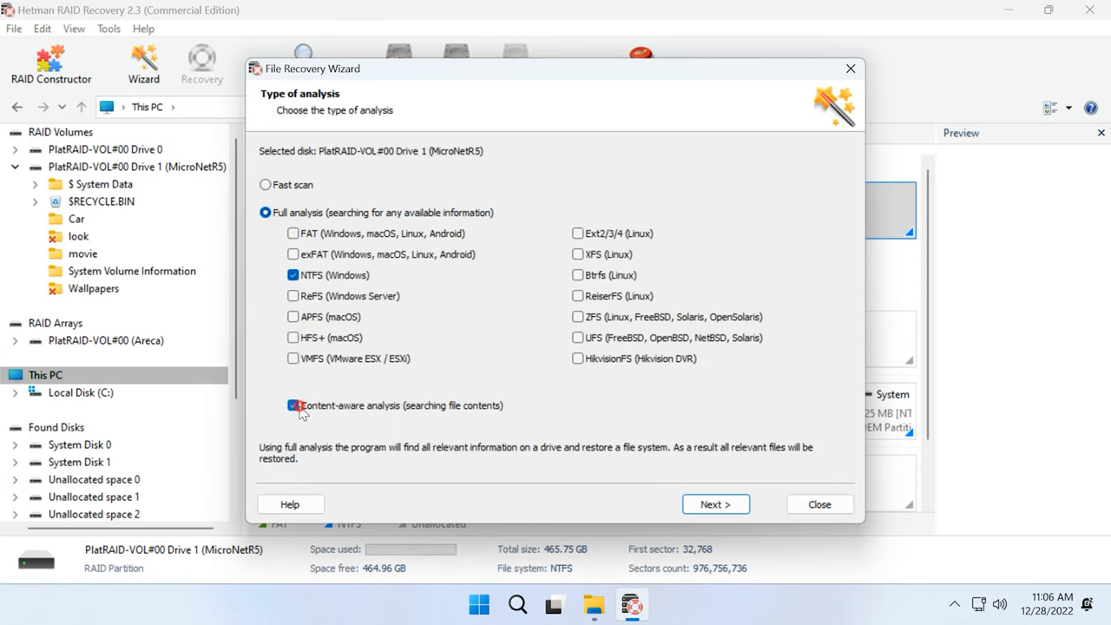
left_click(294, 405)
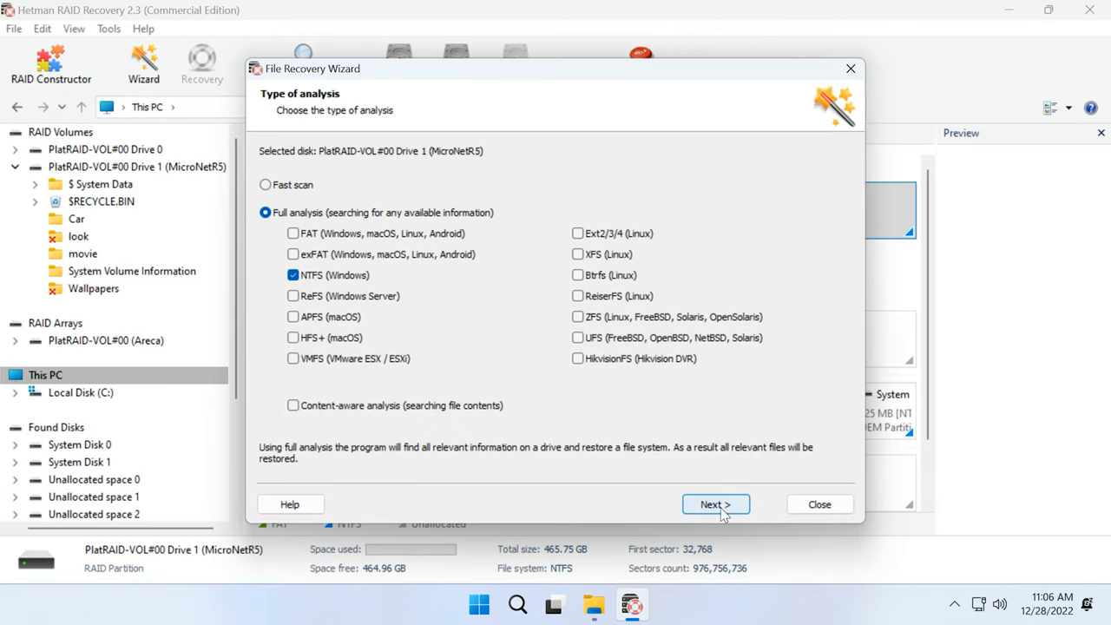
left_click(715, 505)
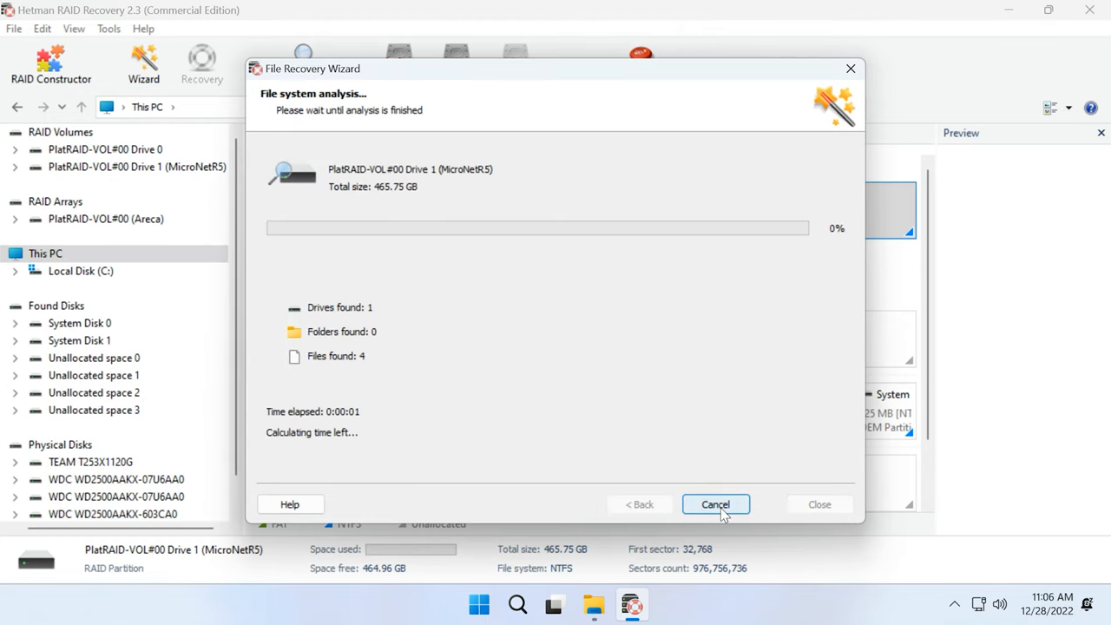